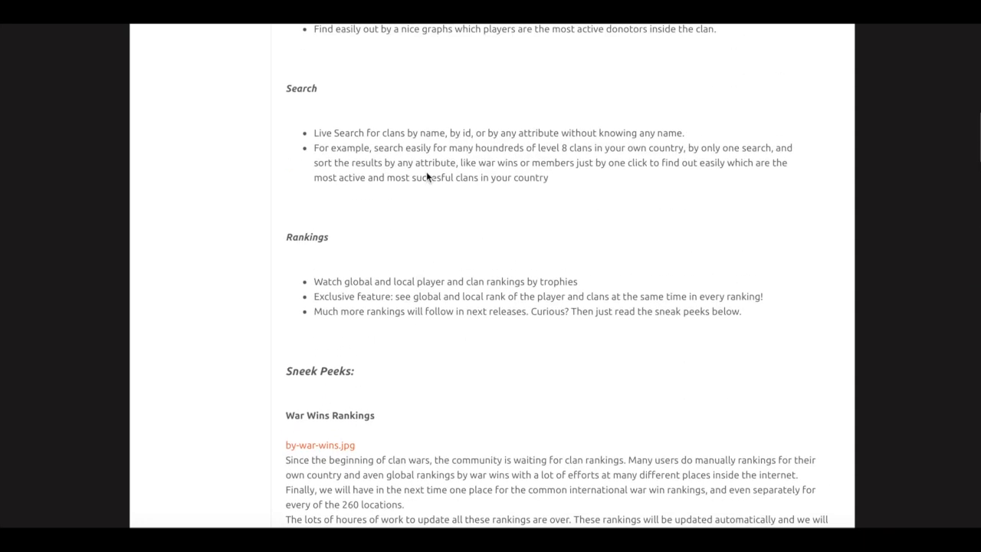
scroll("up", 3)
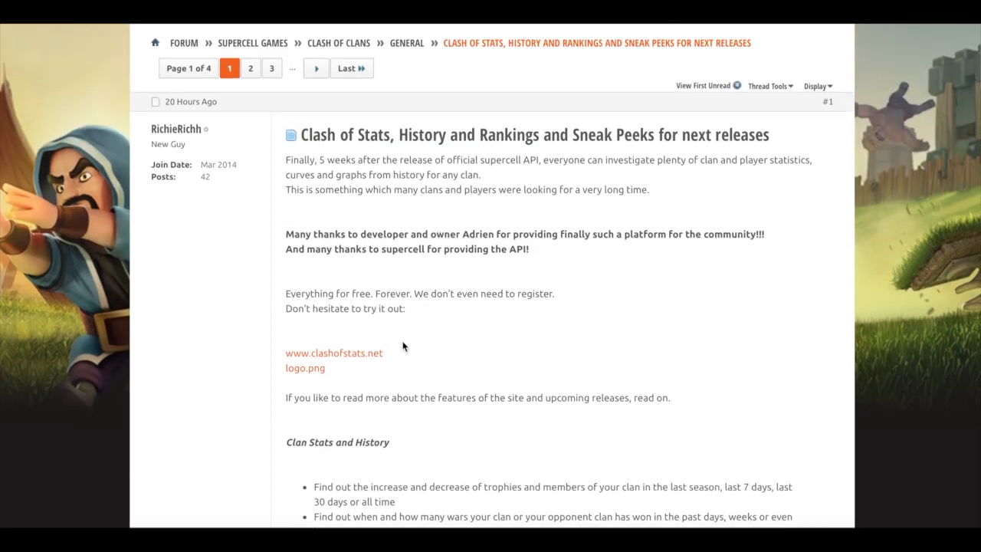
scroll("down", 3)
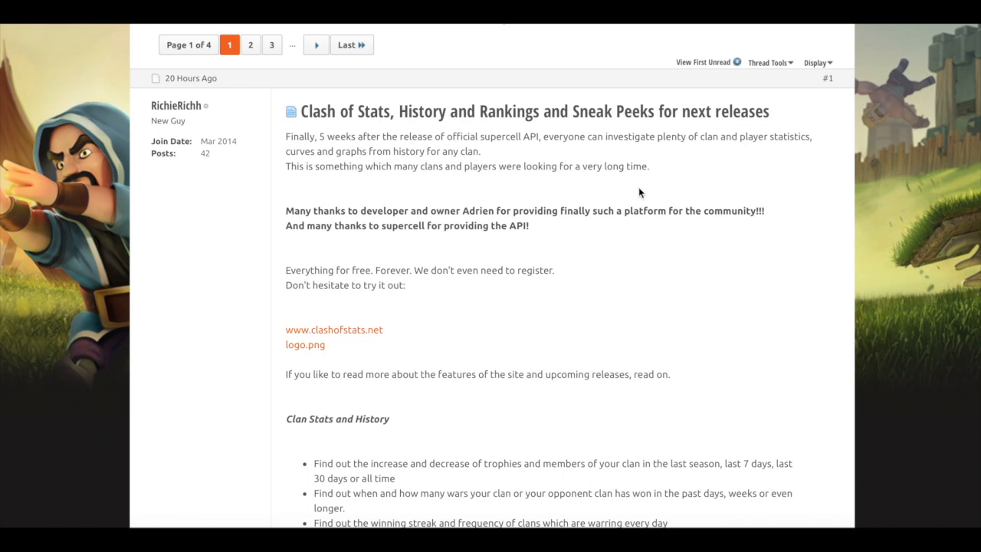
scroll("down", 3)
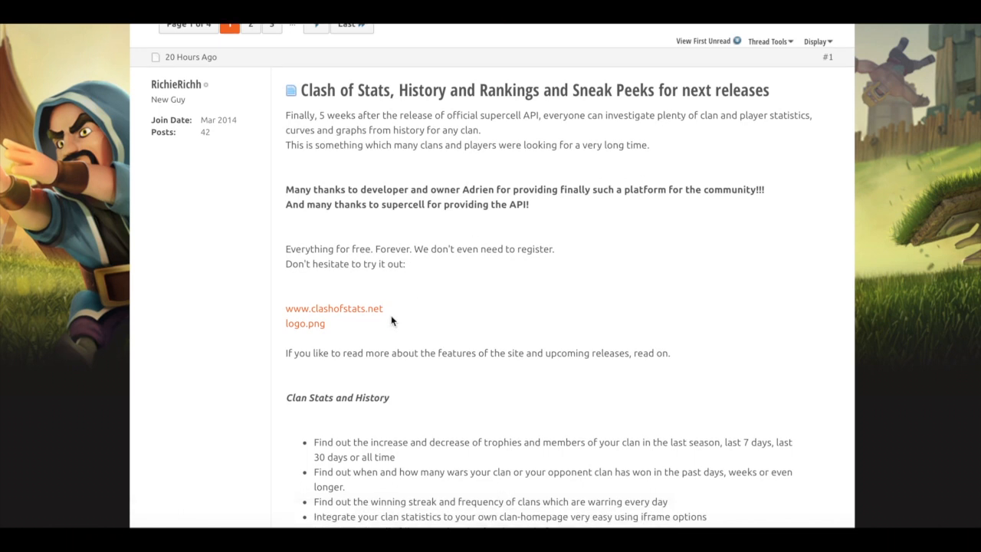
scroll("down", 3)
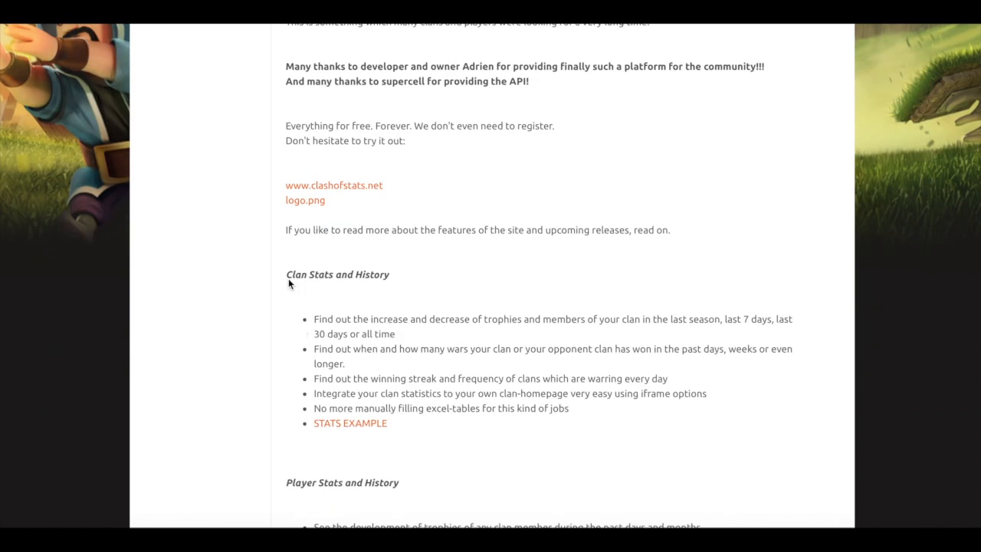
mouse_move(473, 331)
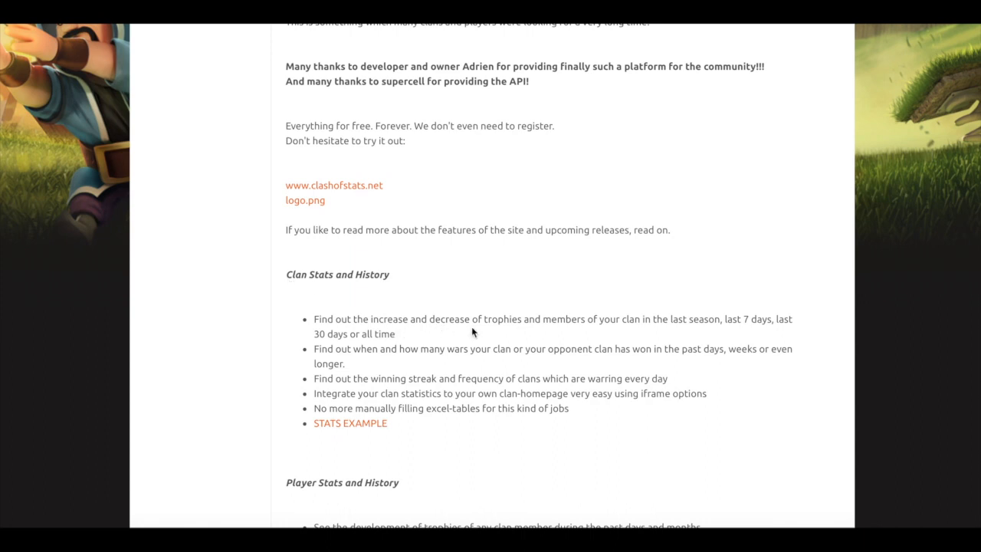
mouse_move(662, 341)
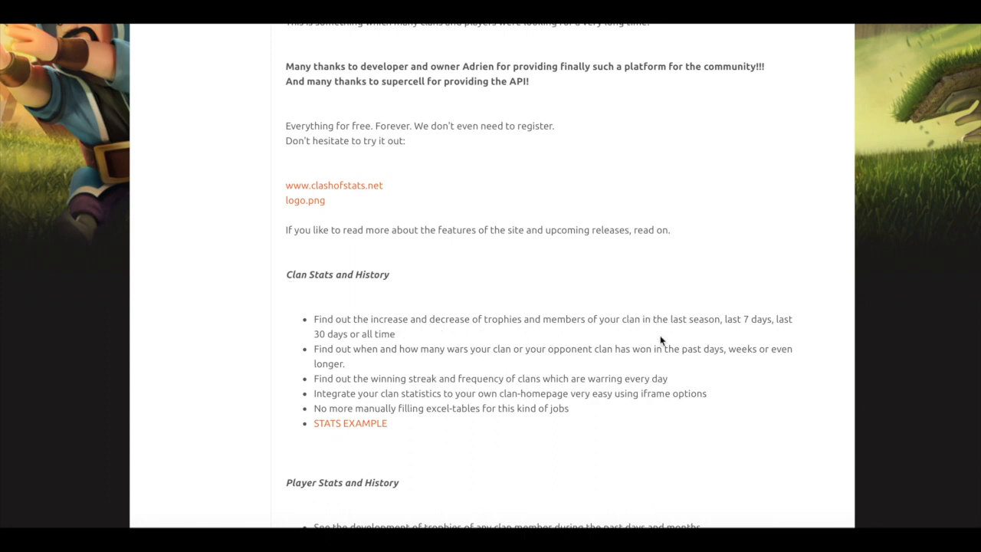
mouse_move(365, 344)
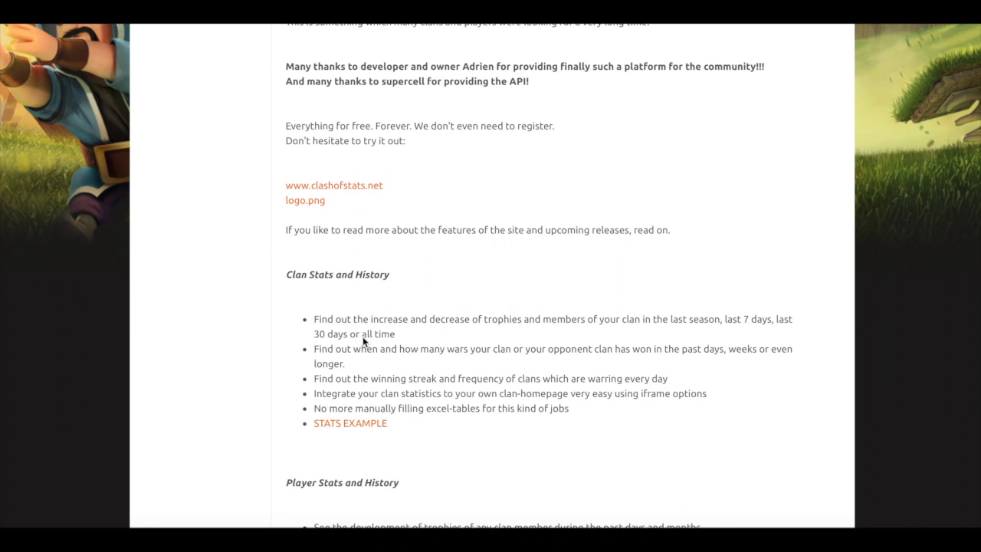
scroll("down", 3)
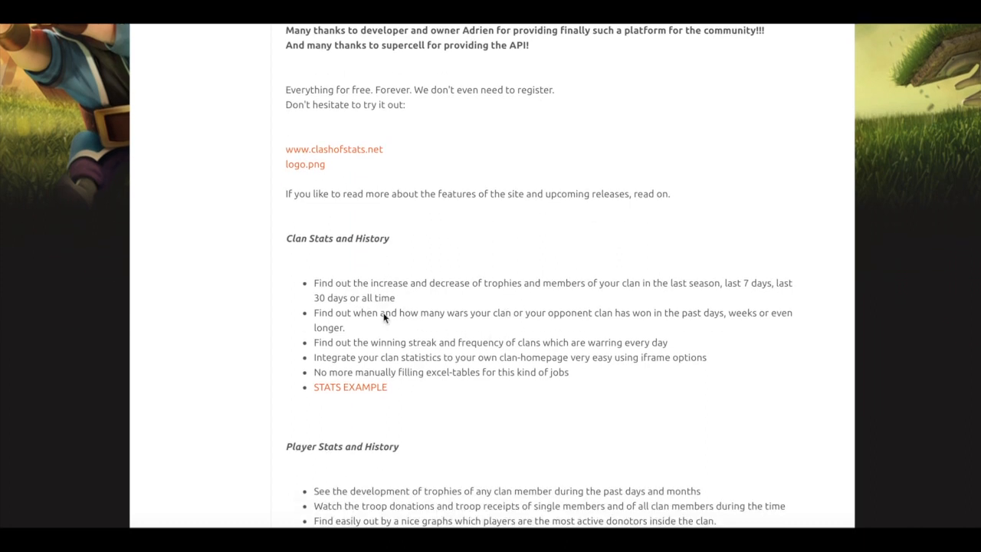
mouse_move(504, 340)
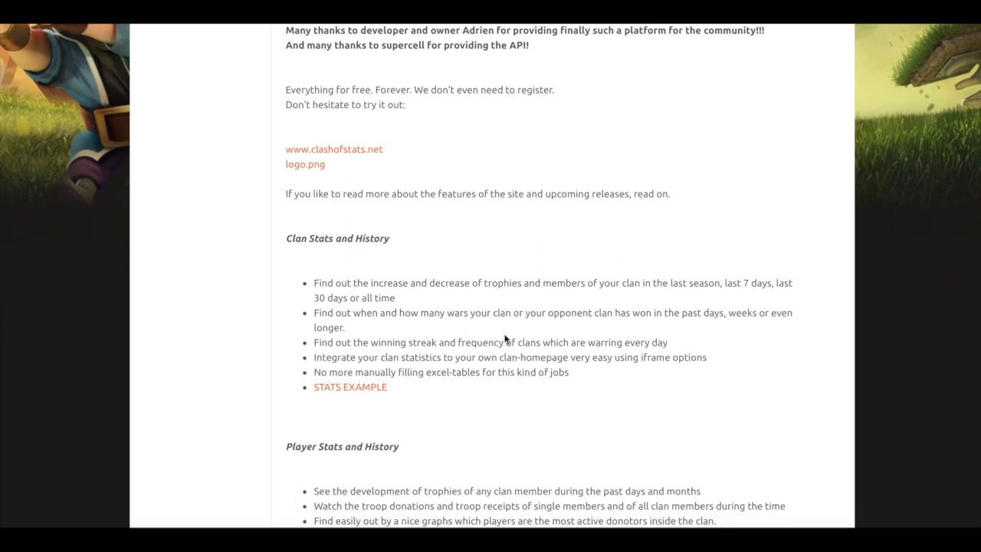
mouse_move(669, 350)
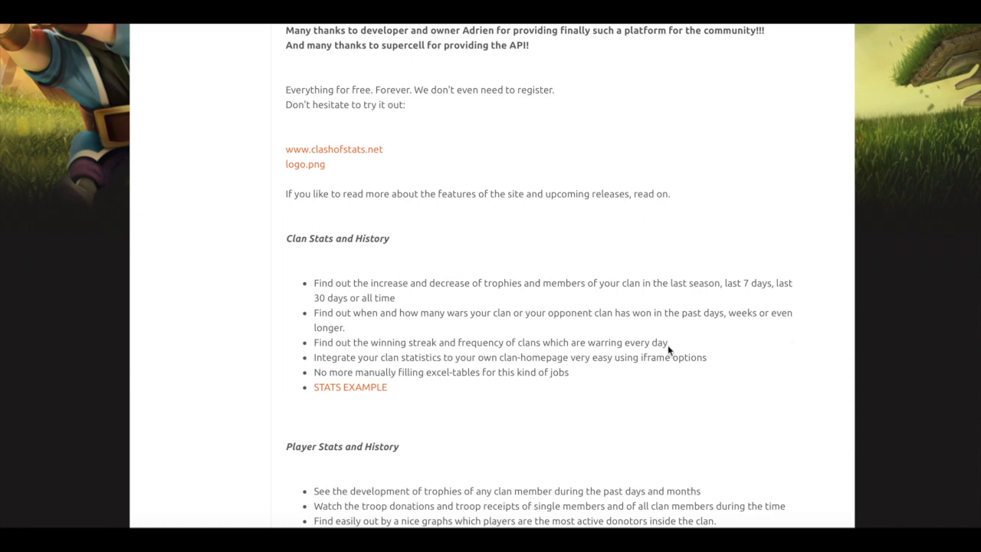
mouse_move(395, 329)
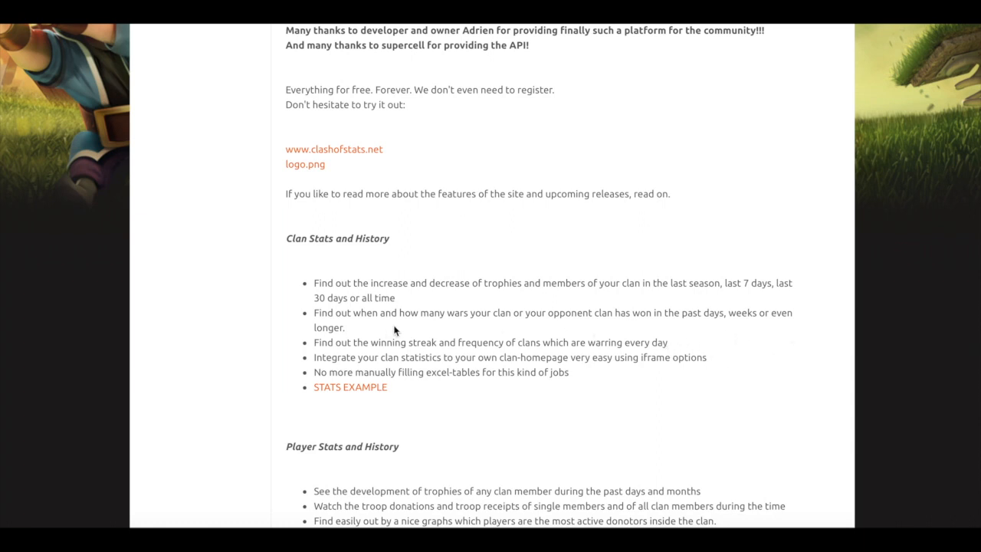
mouse_move(521, 386)
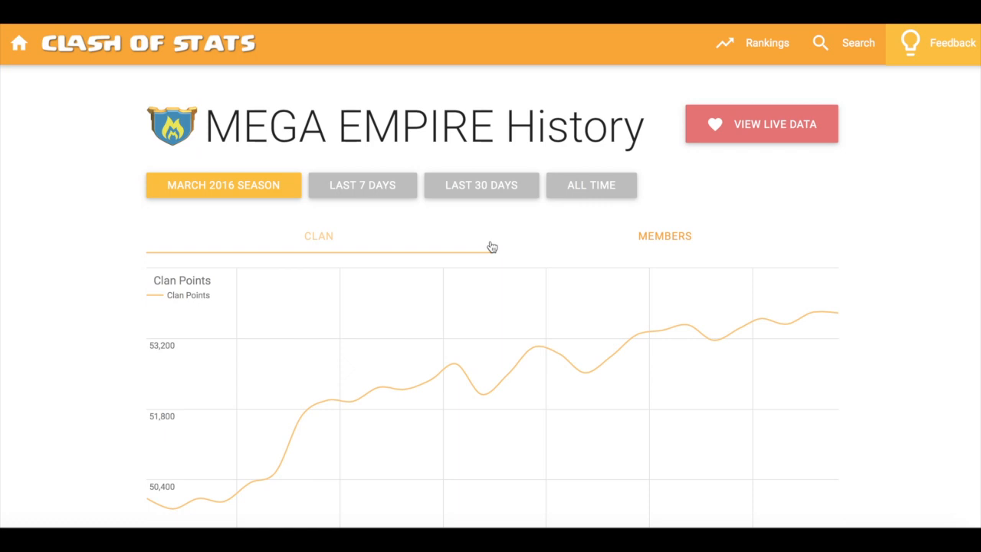
scroll("down", 3)
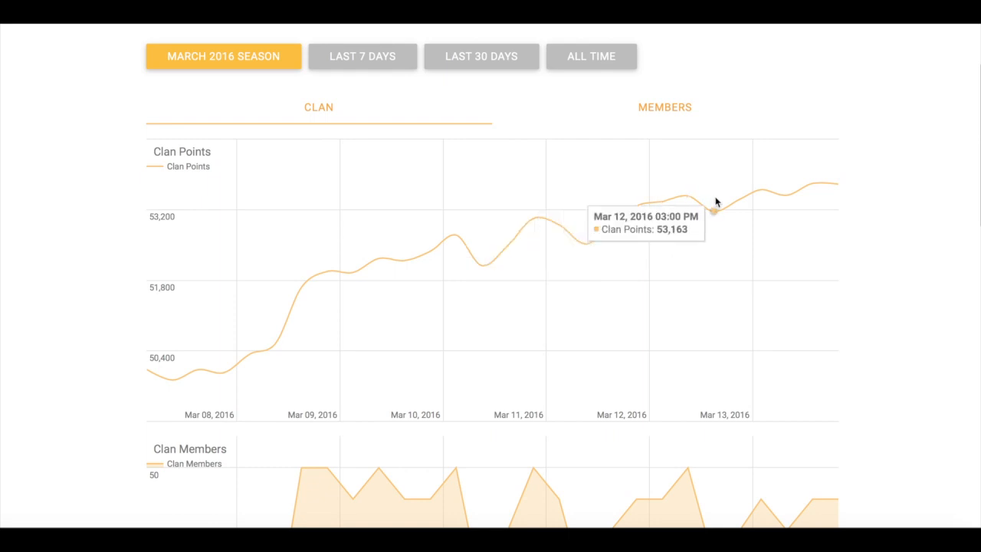
scroll("down", 3)
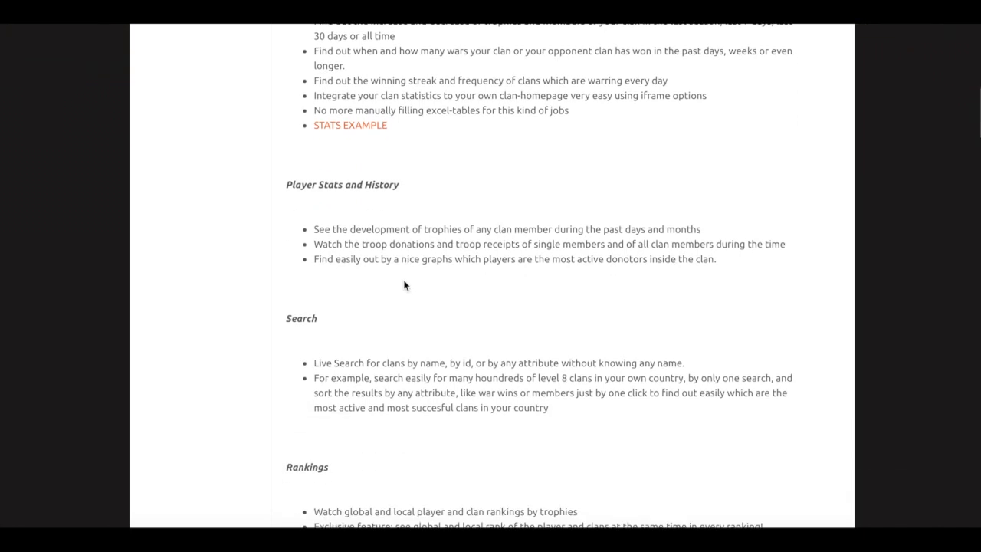
scroll("down", 3)
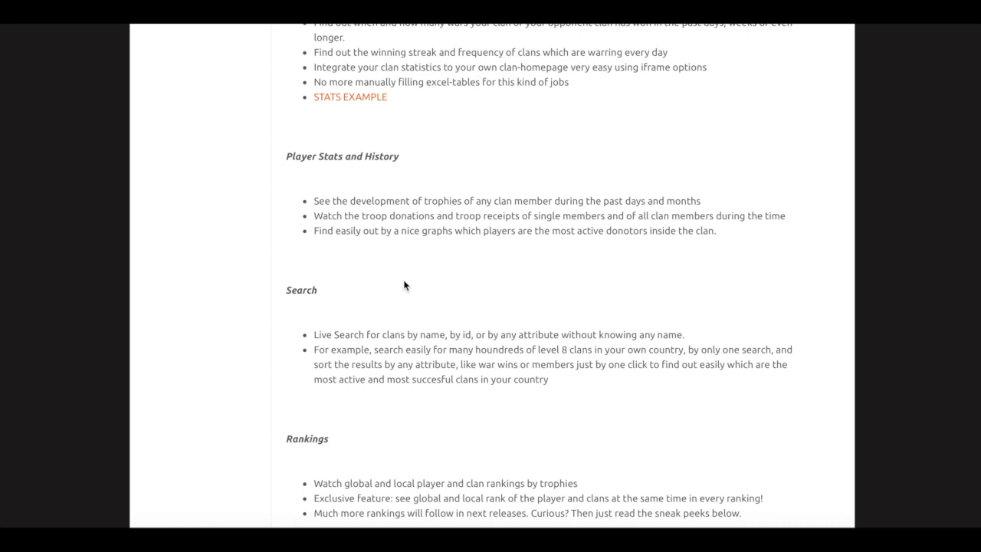
mouse_move(414, 227)
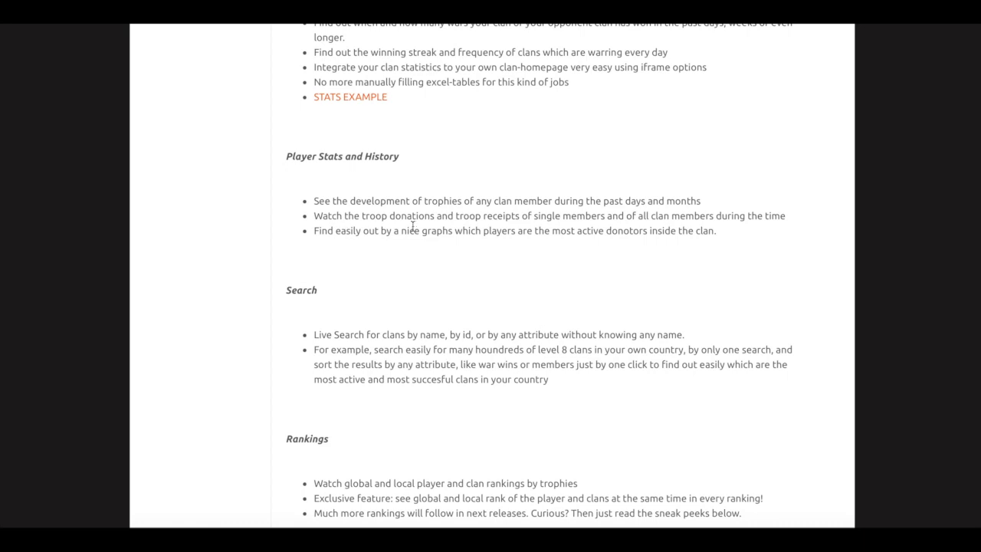
mouse_move(449, 254)
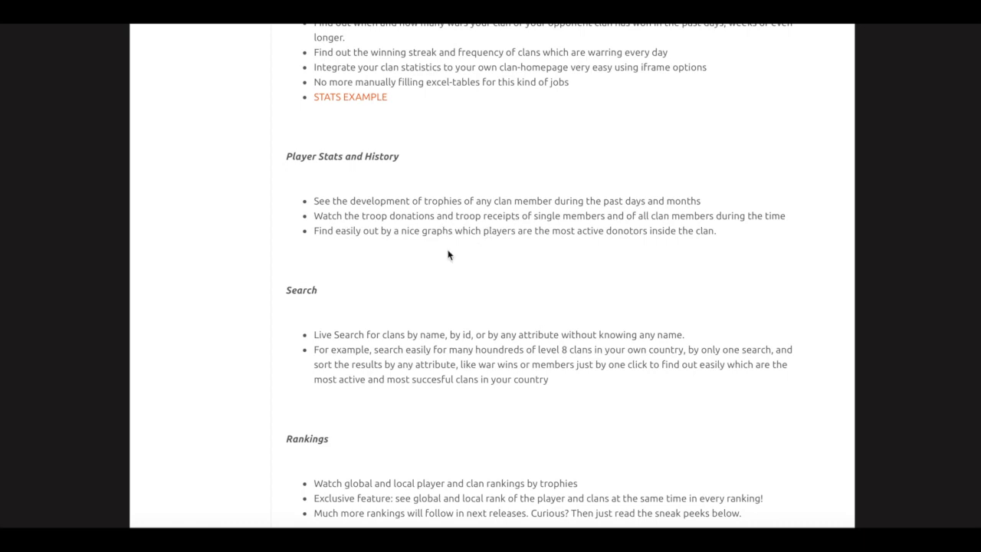
scroll("down", 3)
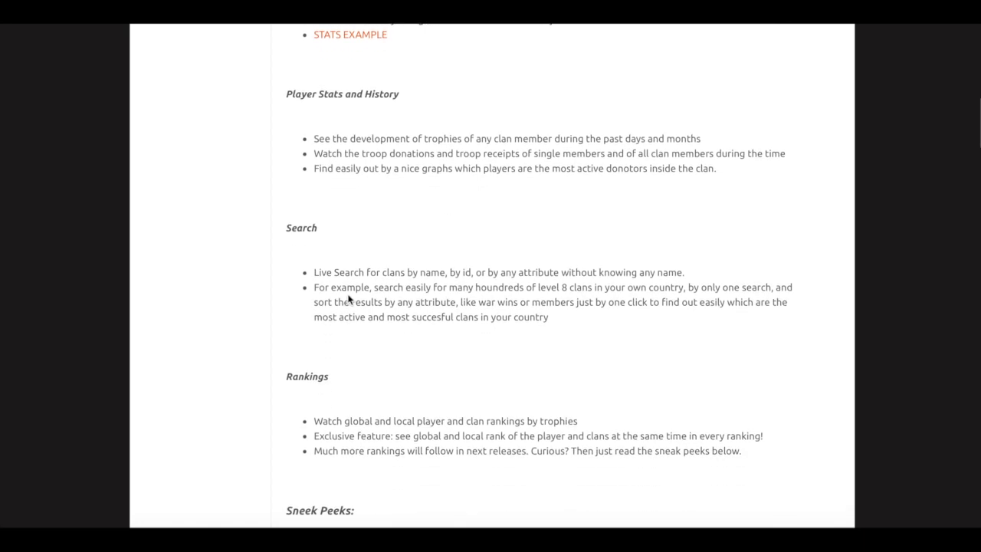
scroll("down", 3)
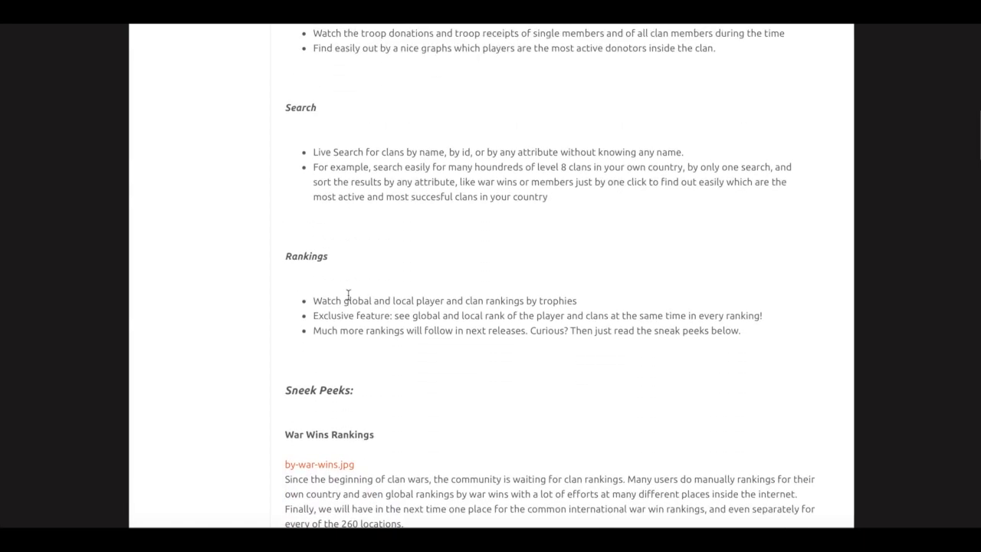
scroll("down", 3)
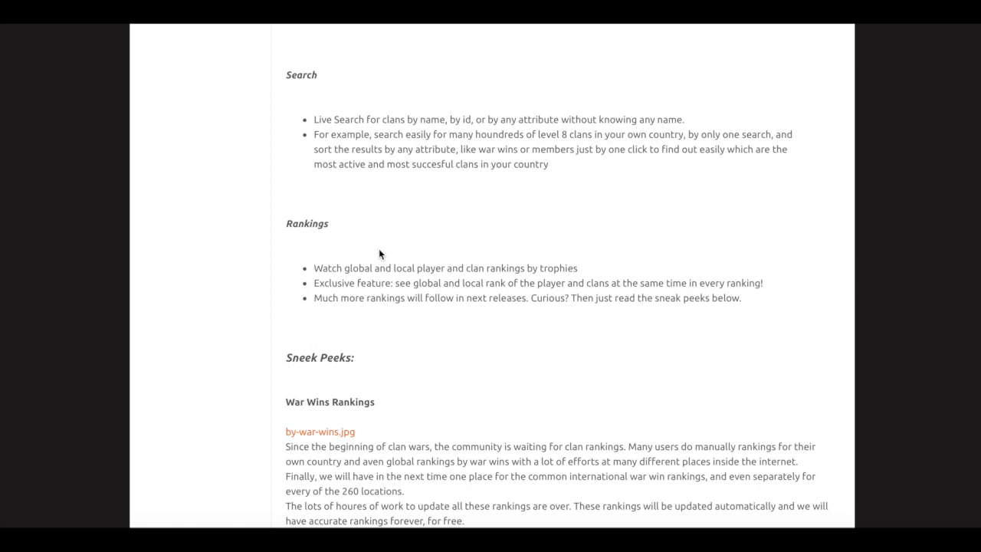
mouse_move(359, 122)
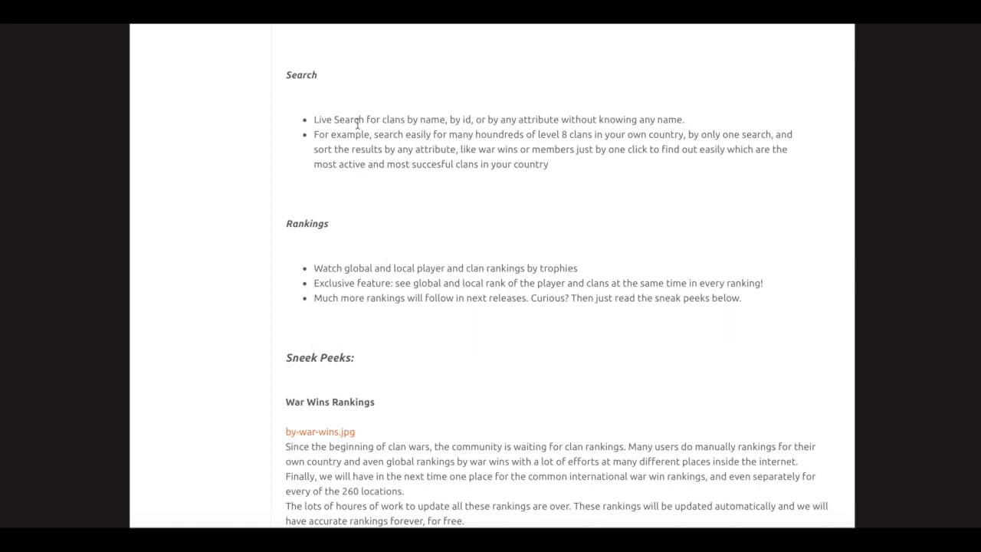
mouse_move(441, 129)
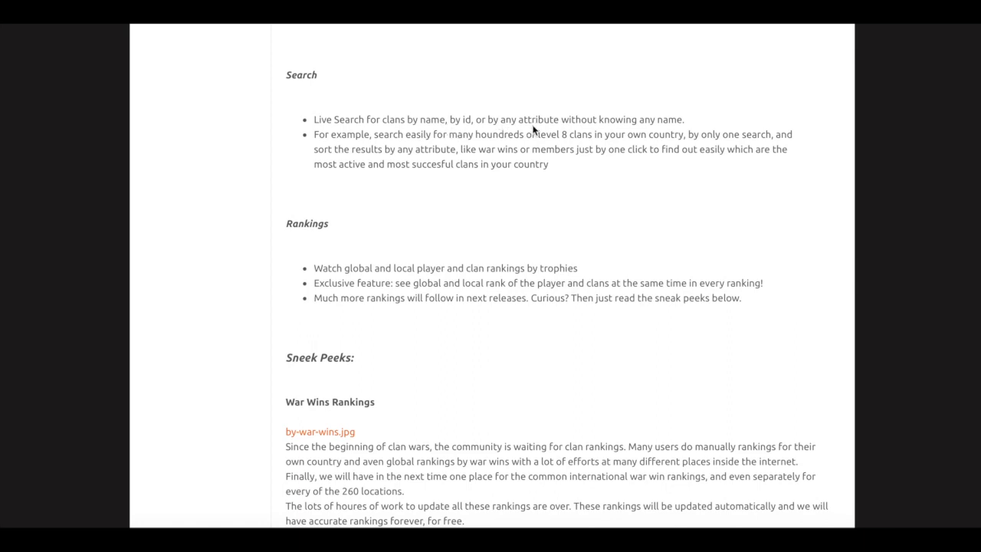
mouse_move(641, 130)
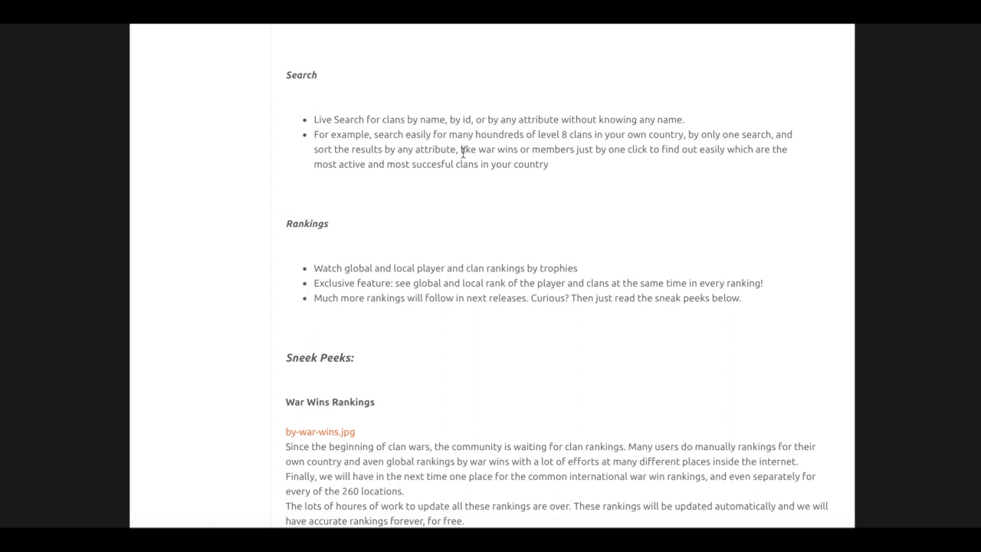
mouse_move(613, 161)
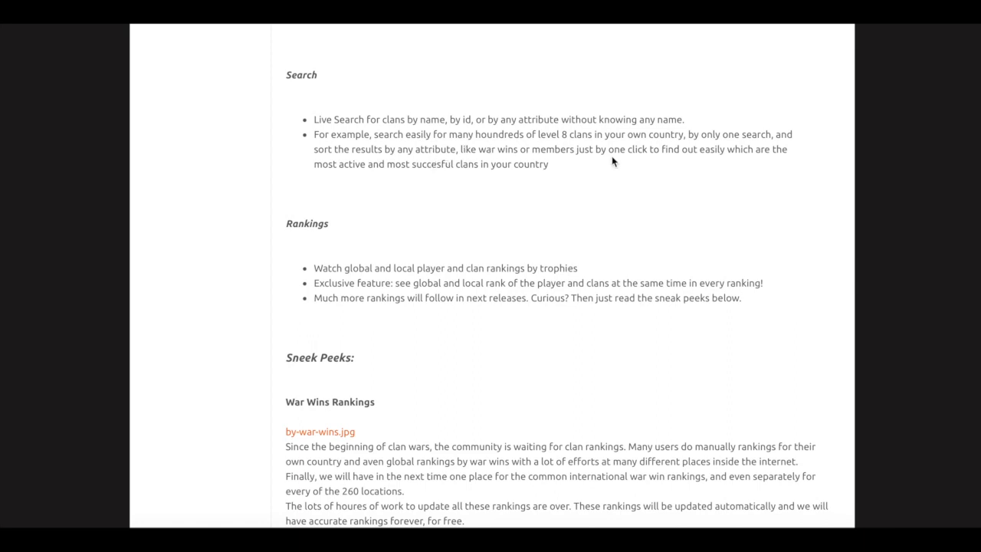
mouse_move(805, 148)
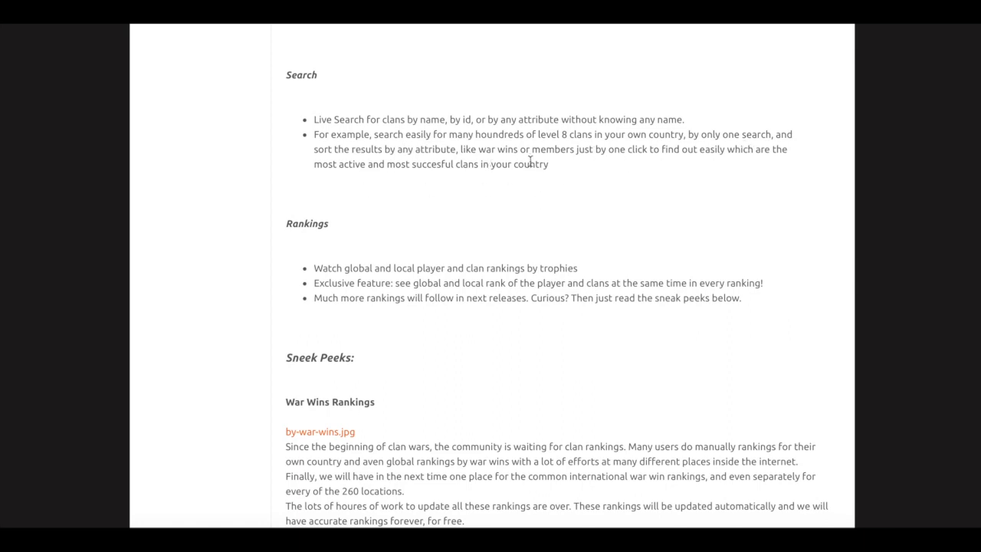
mouse_move(468, 169)
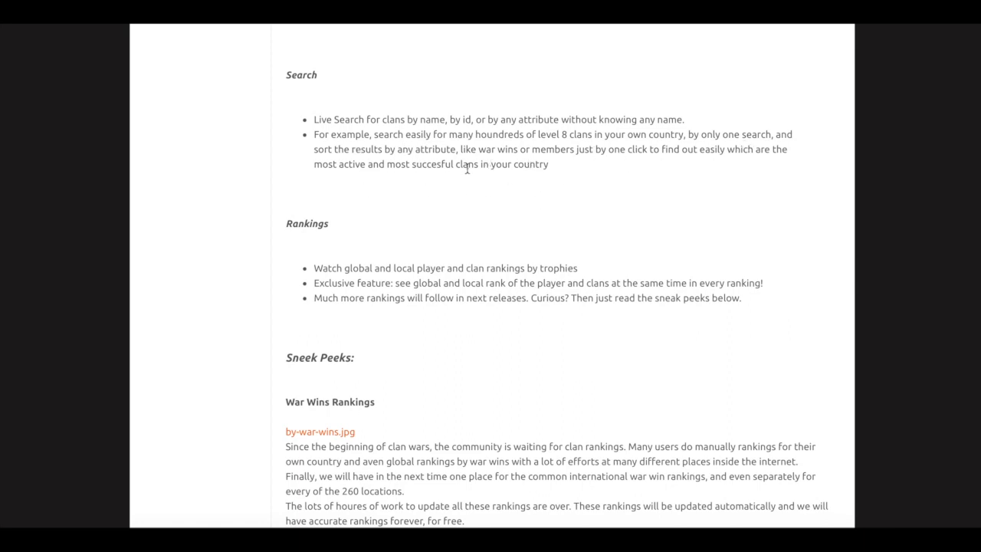
mouse_move(597, 165)
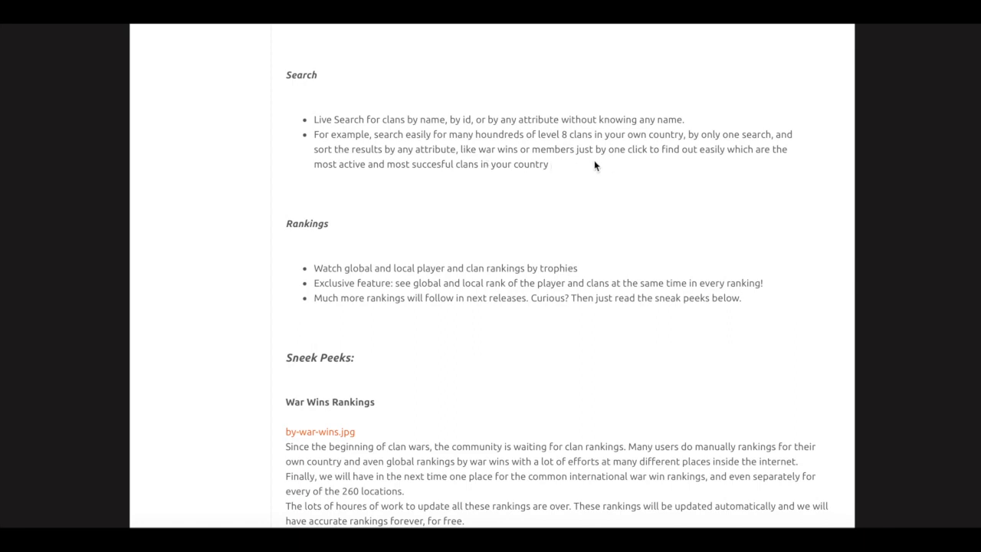
scroll("down", 3)
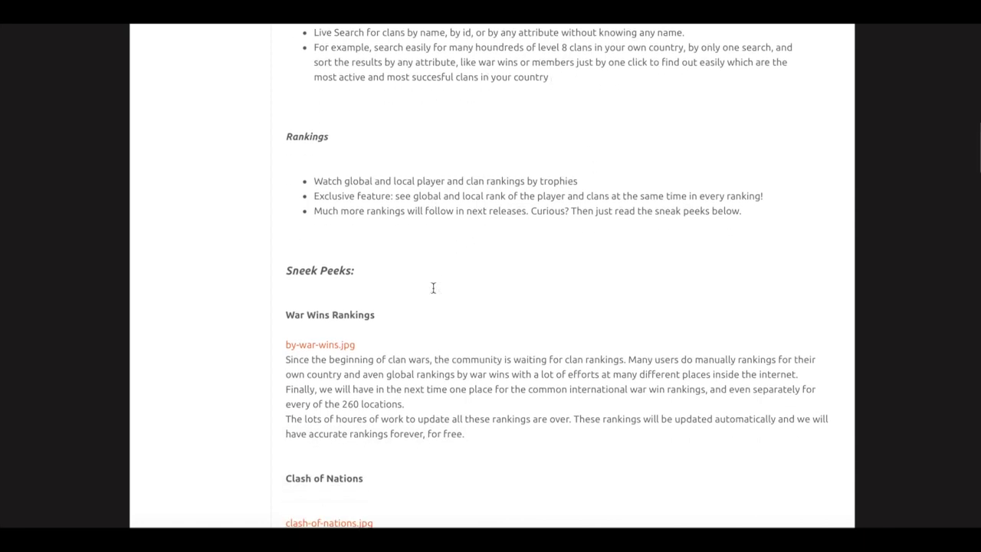
scroll("down", 3)
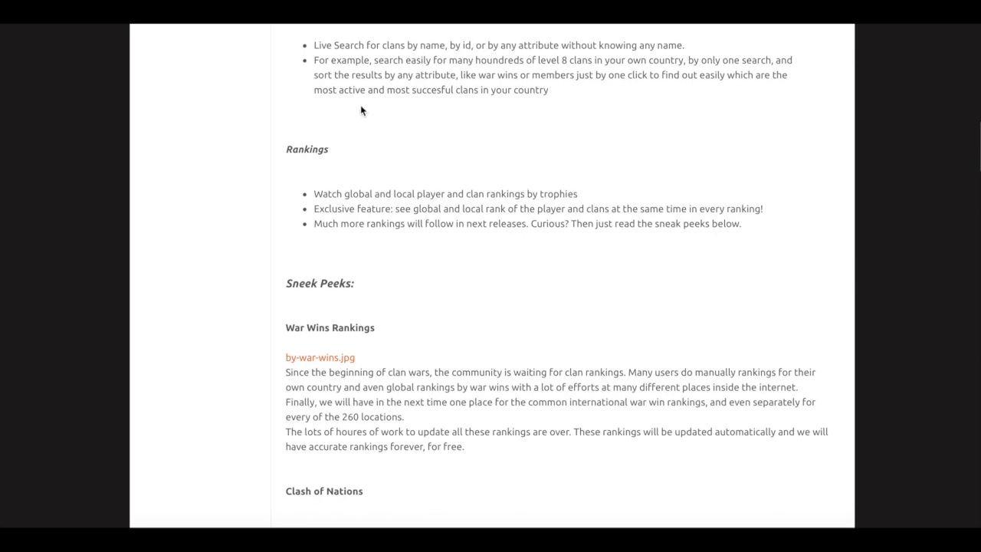
mouse_move(442, 181)
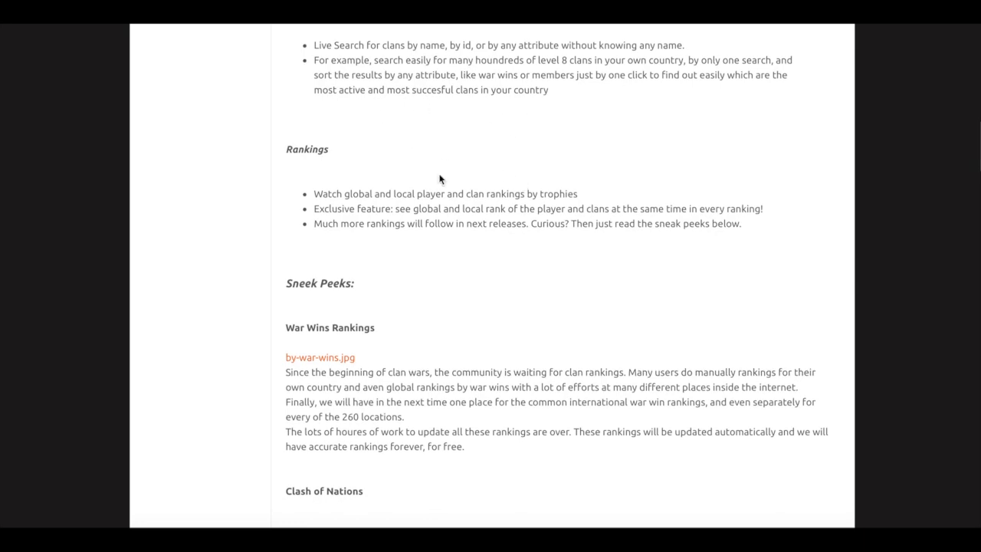
mouse_move(362, 194)
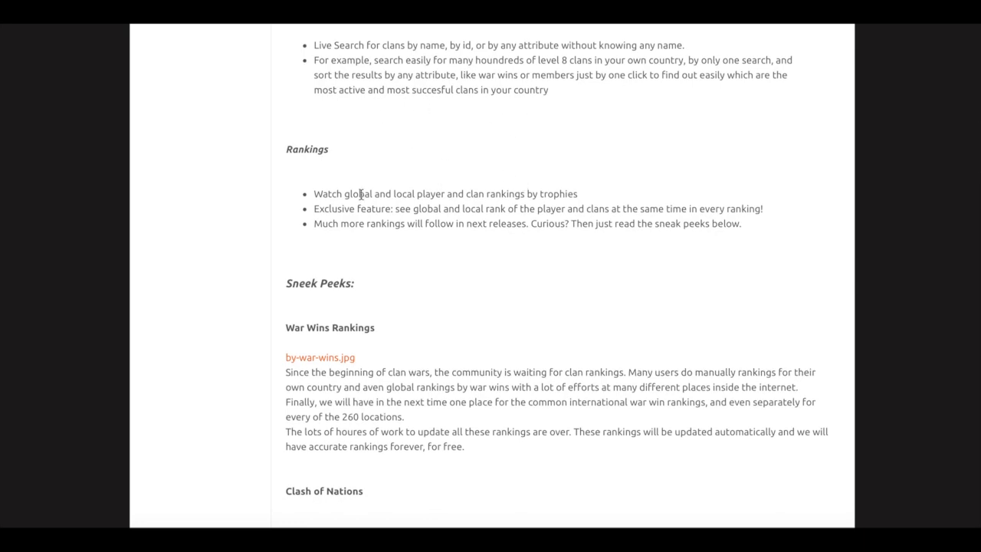
scroll("down", 3)
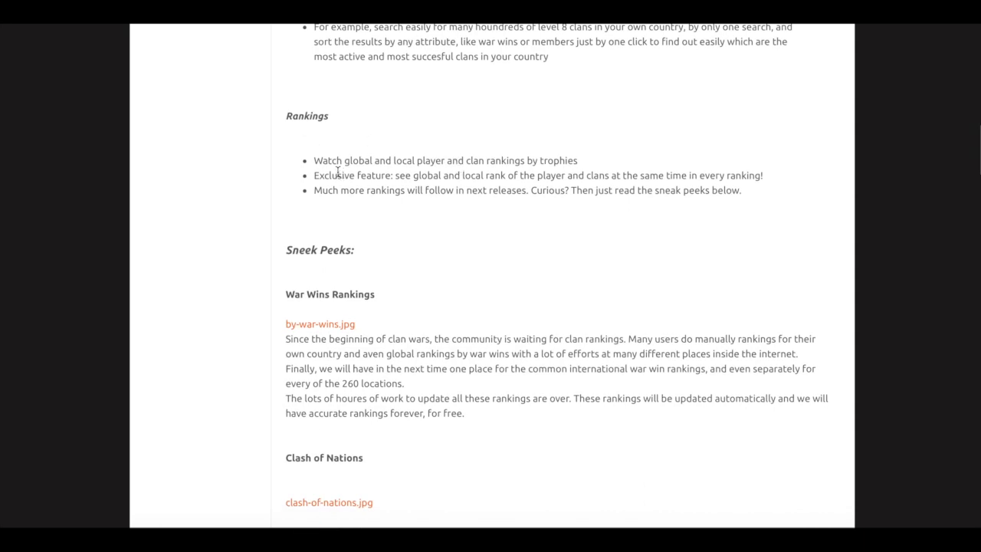
mouse_move(487, 172)
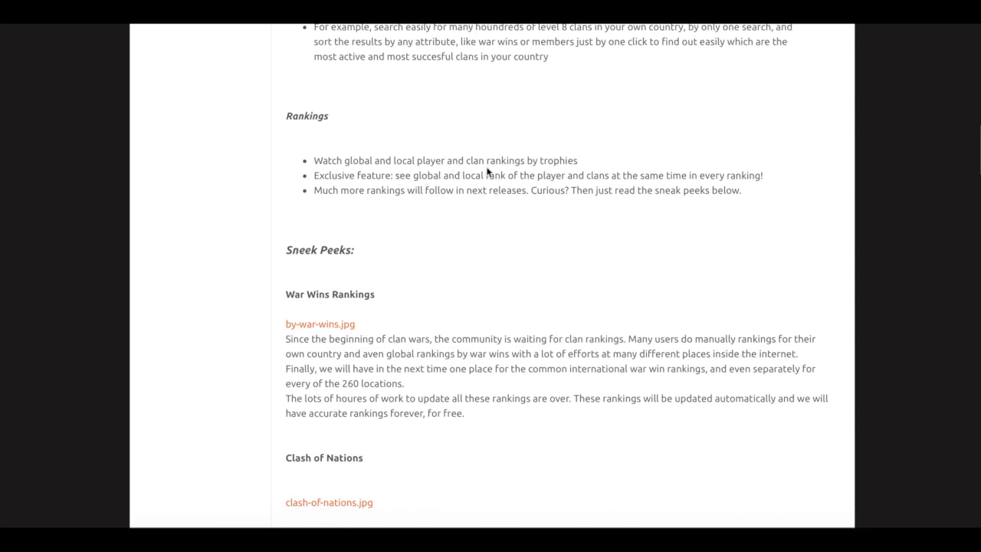
mouse_move(351, 178)
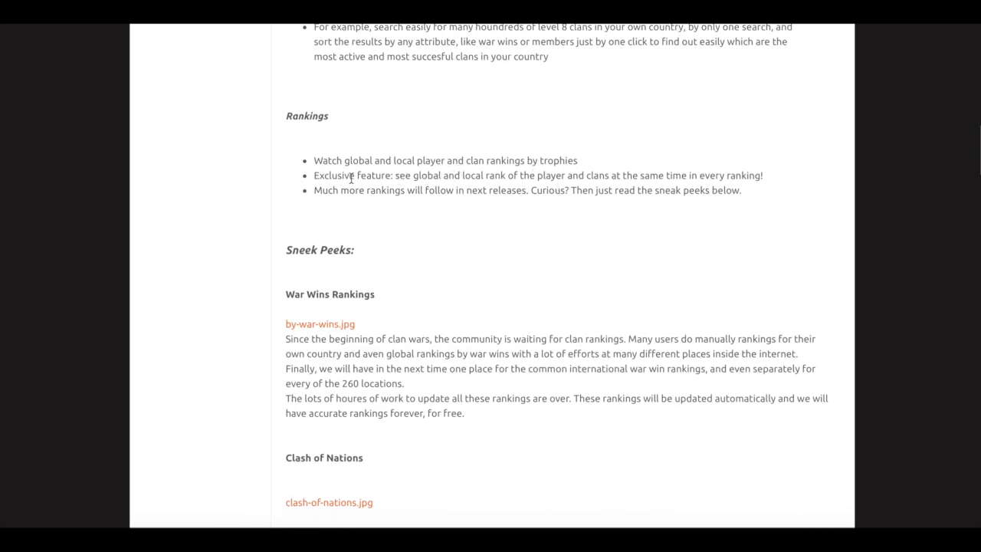
mouse_move(399, 184)
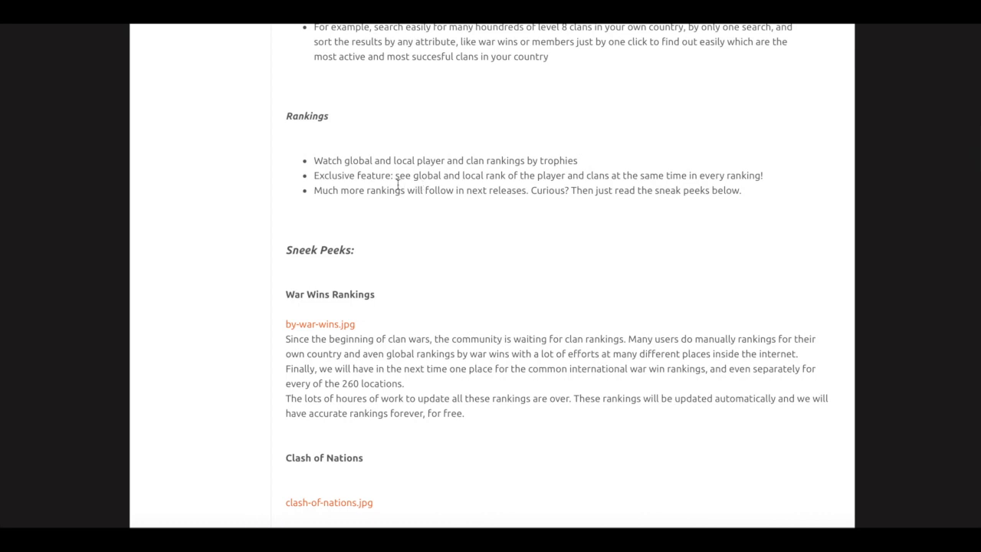
mouse_move(592, 225)
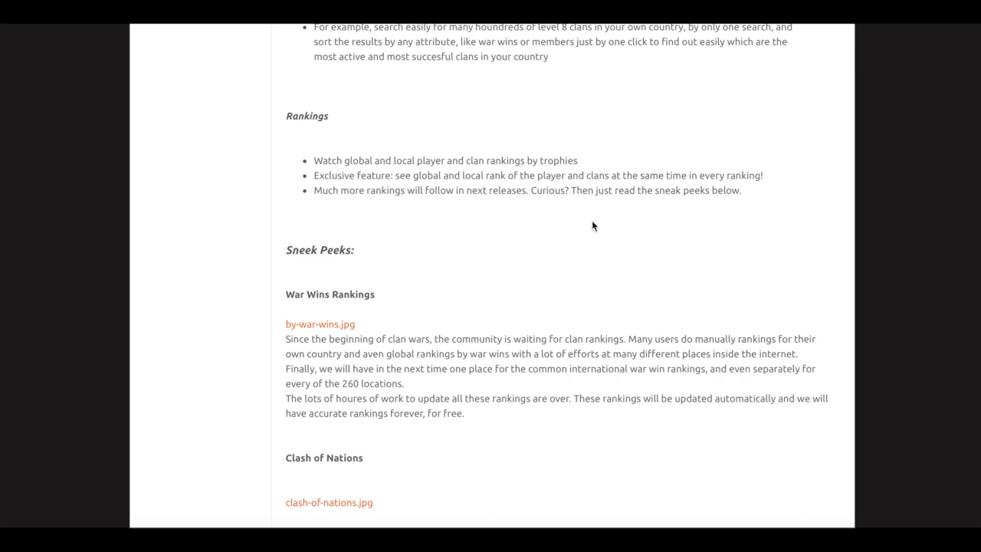
scroll("down", 3)
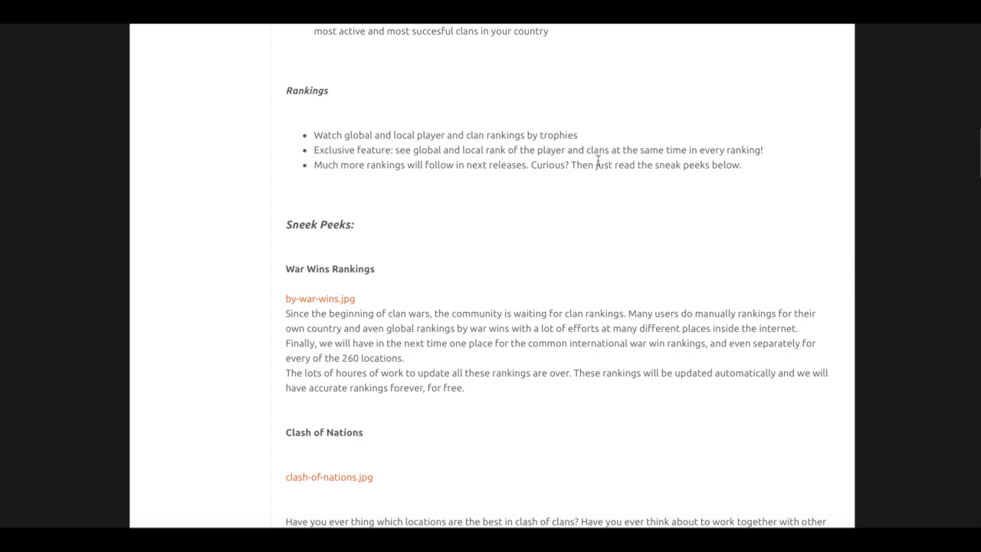
scroll("down", 3)
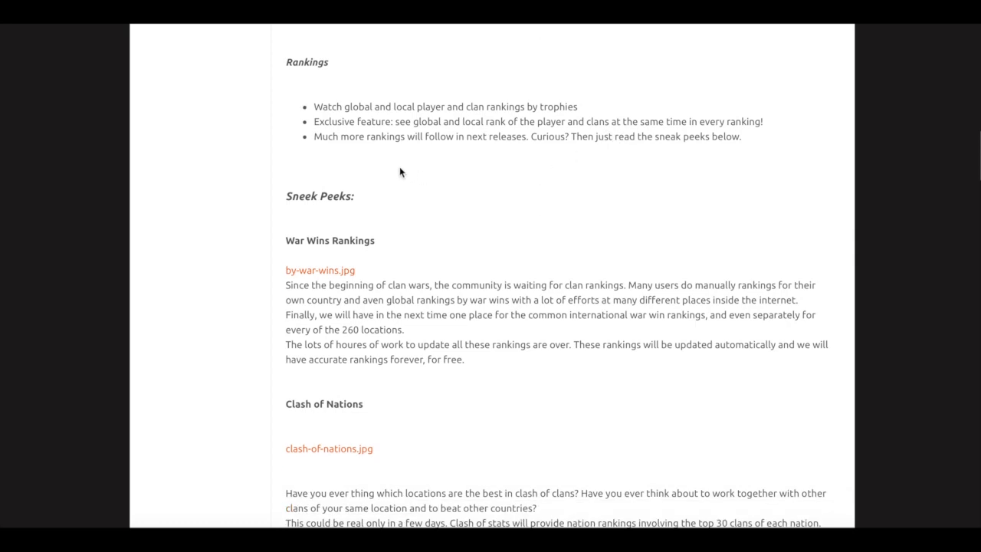
mouse_move(450, 149)
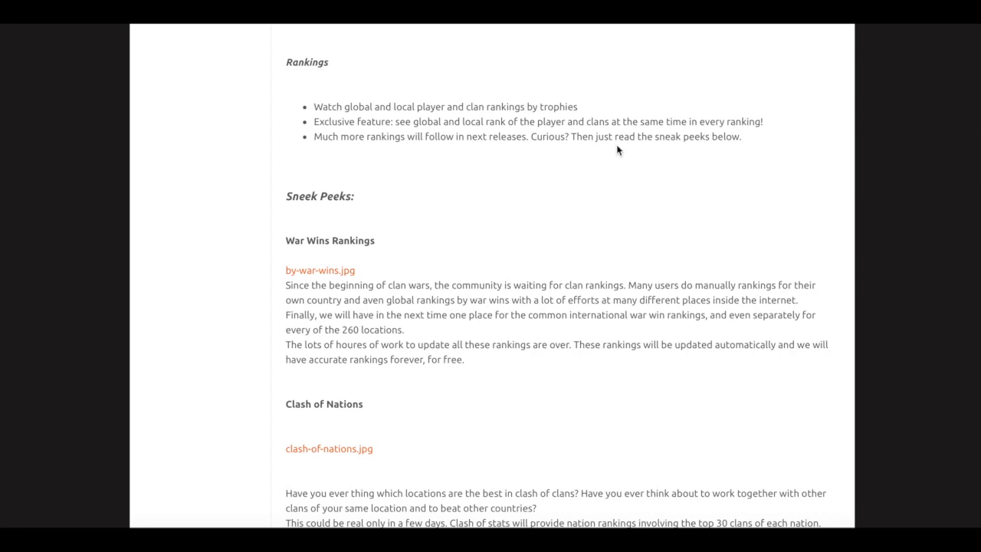
scroll("down", 3)
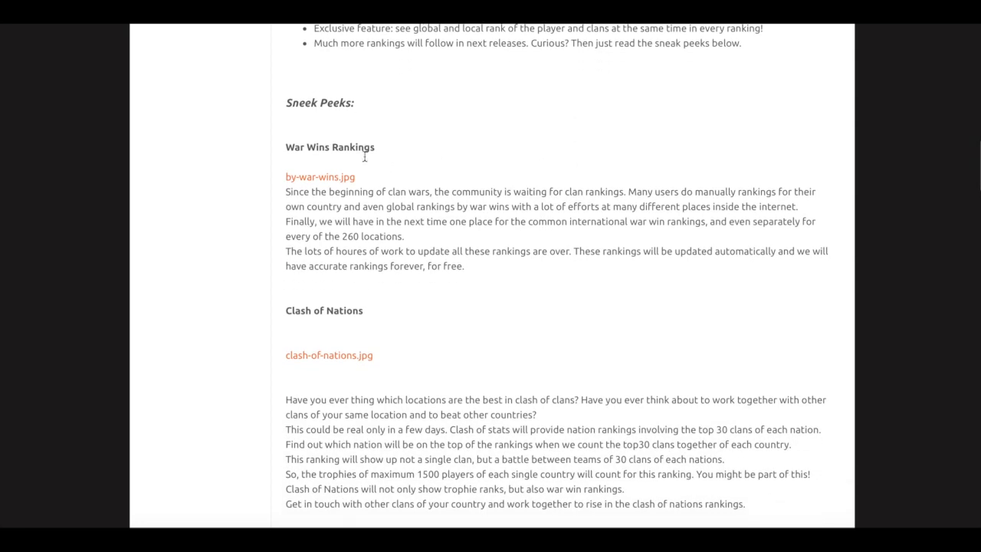
scroll("down", 3)
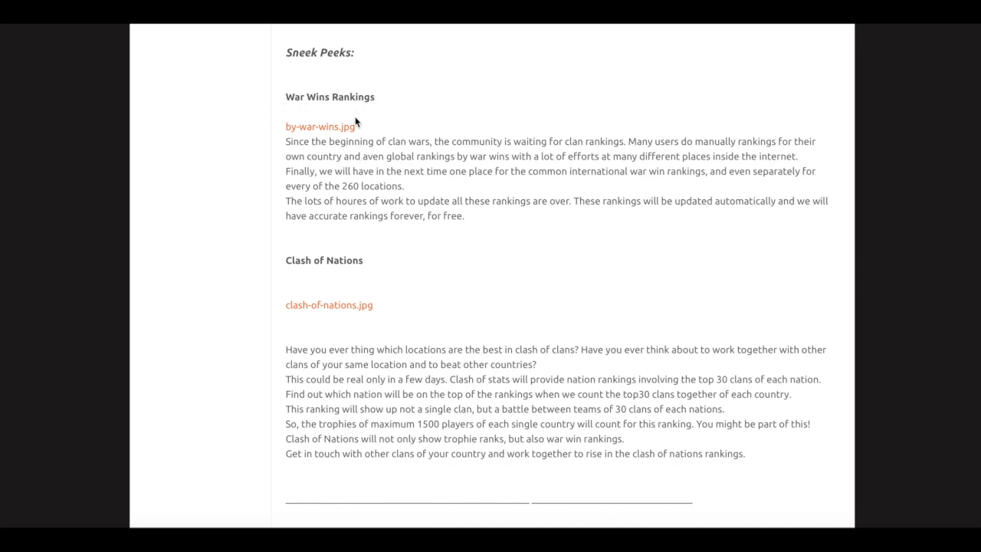
mouse_move(411, 156)
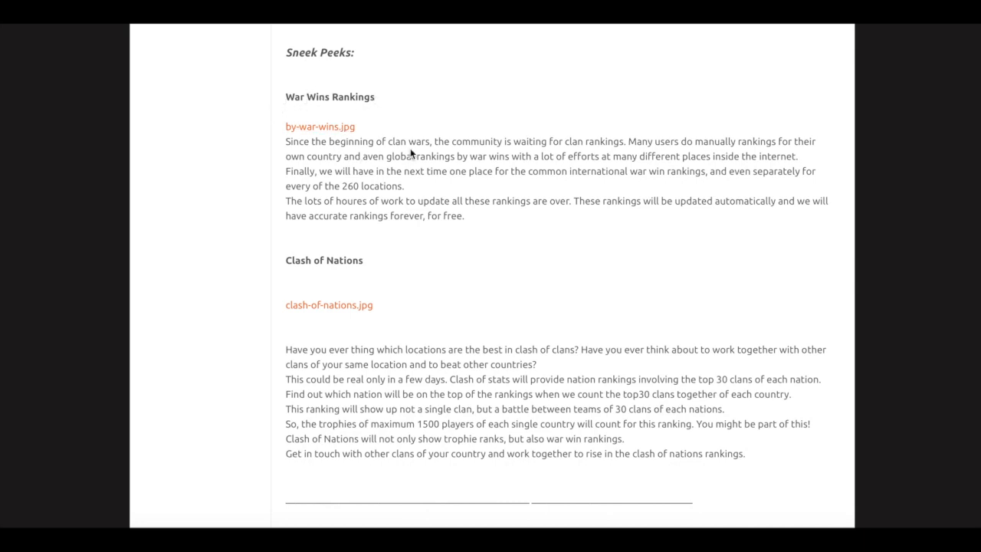
mouse_move(580, 158)
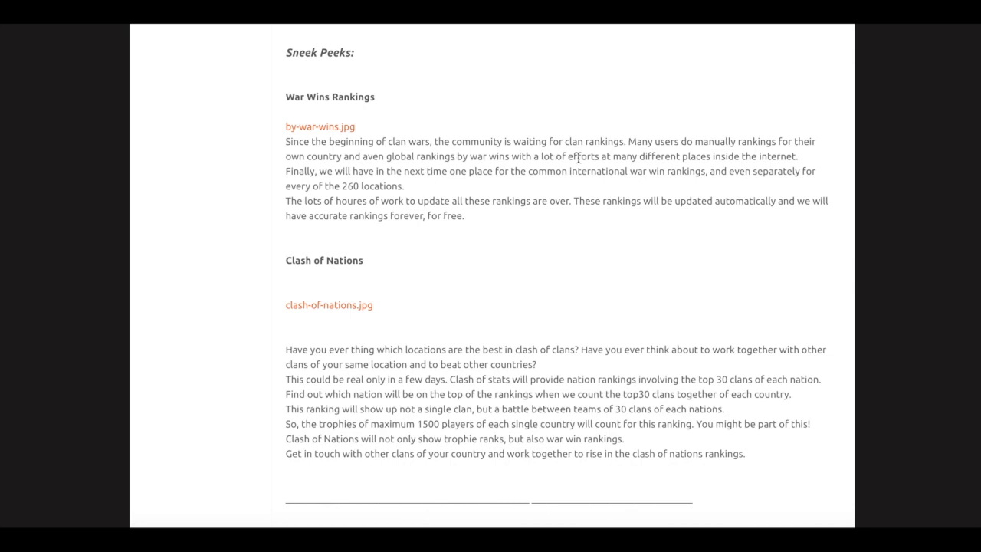
mouse_move(774, 148)
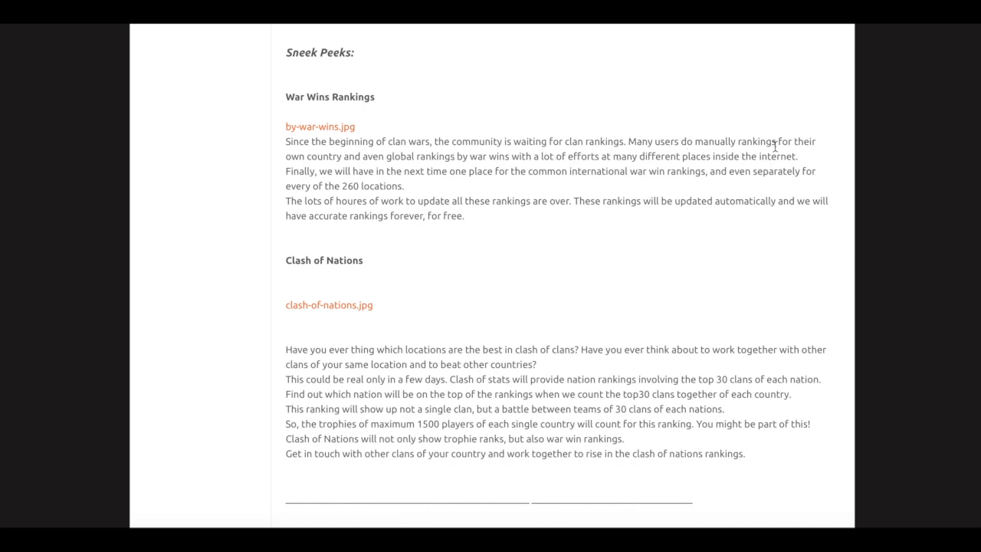
mouse_move(335, 181)
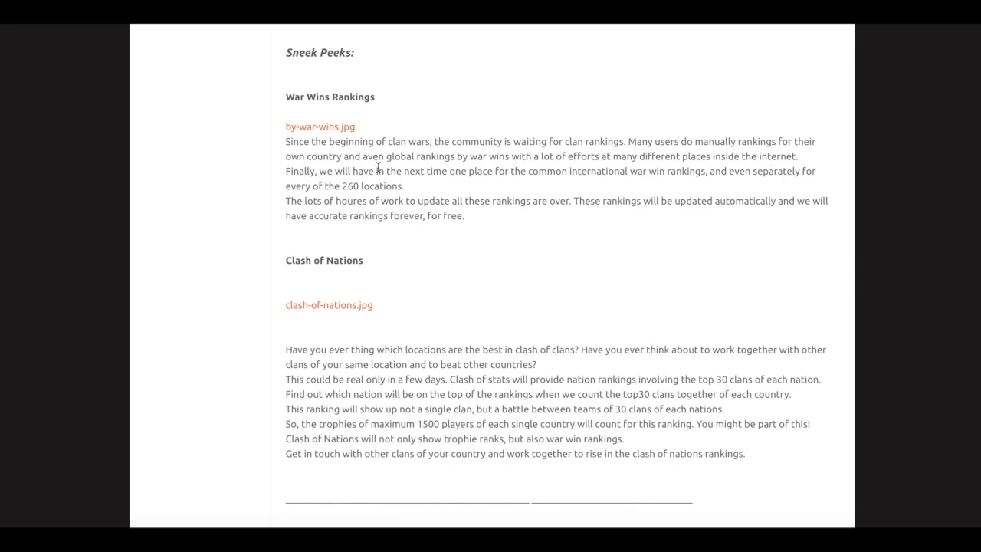
mouse_move(407, 169)
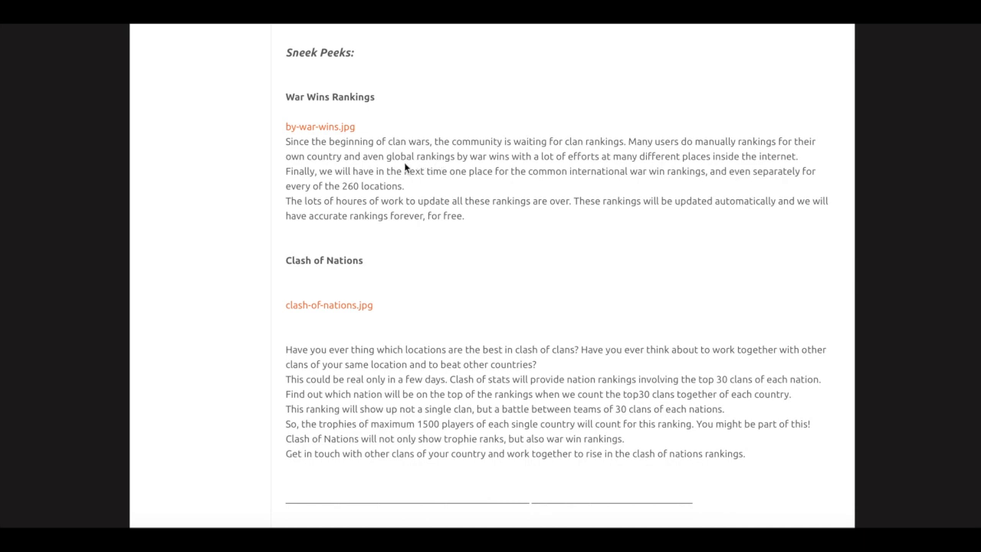
mouse_move(512, 174)
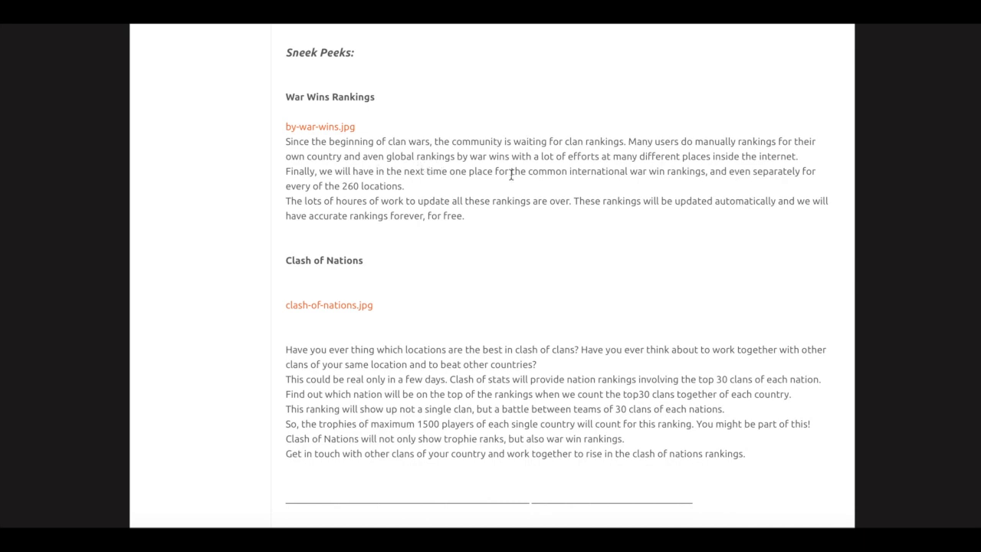
mouse_move(589, 161)
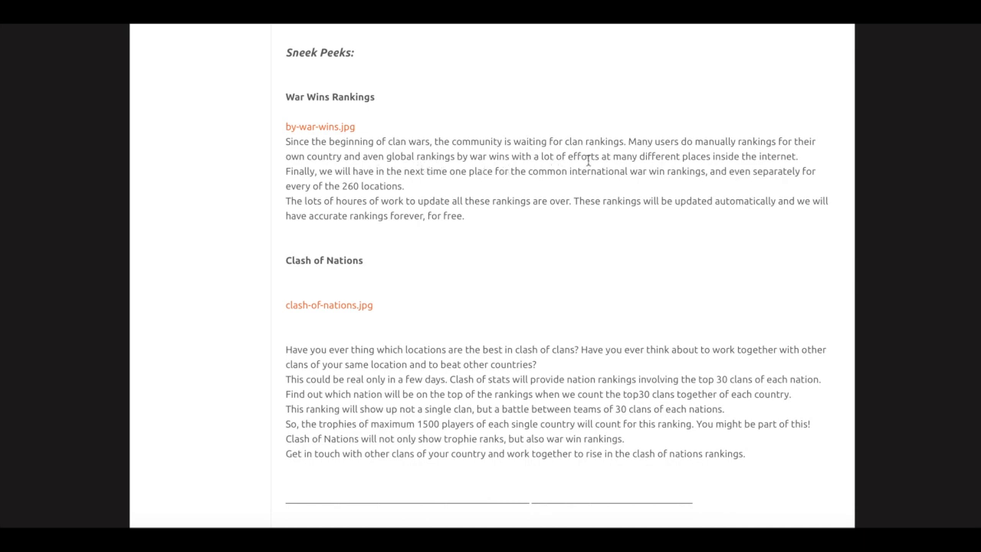
mouse_move(641, 169)
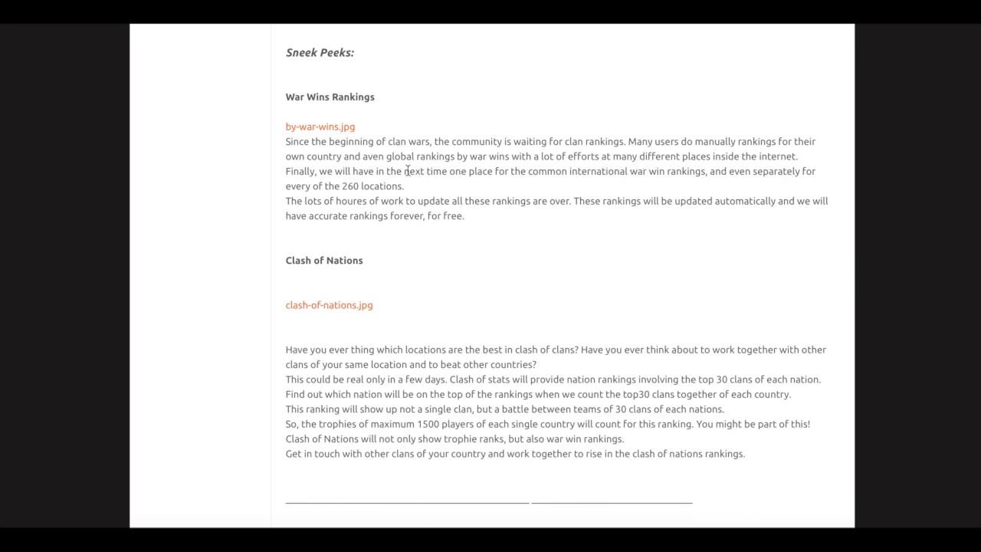
mouse_move(512, 184)
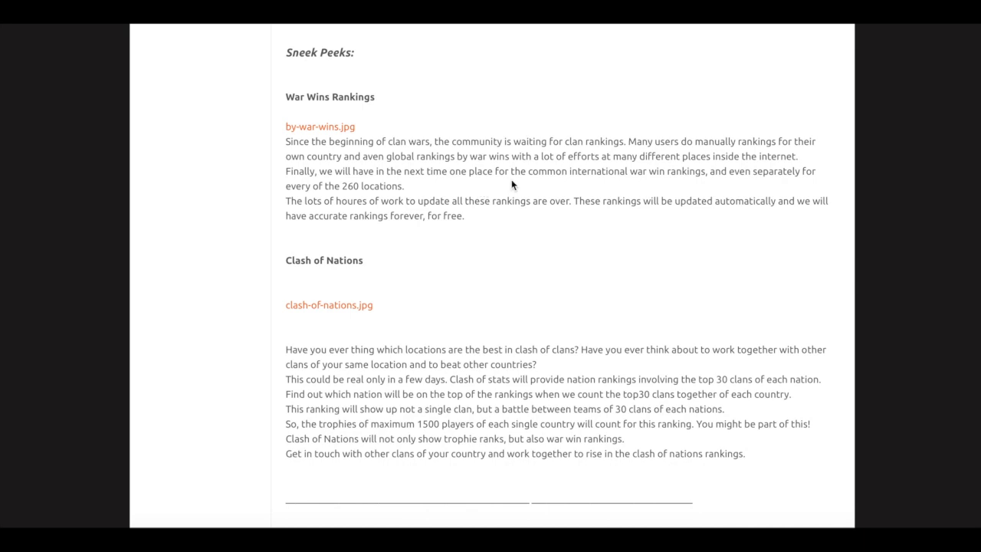
mouse_move(647, 187)
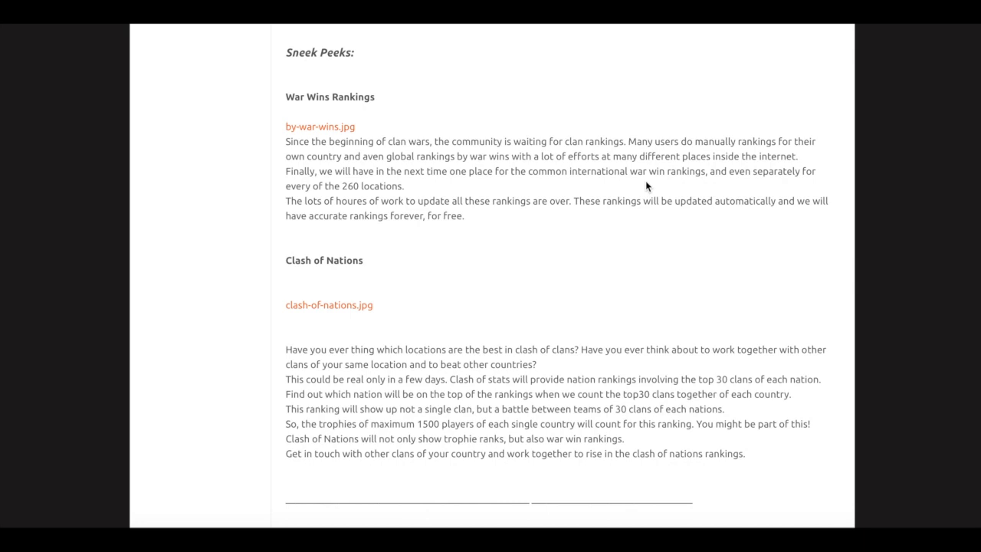
mouse_move(347, 220)
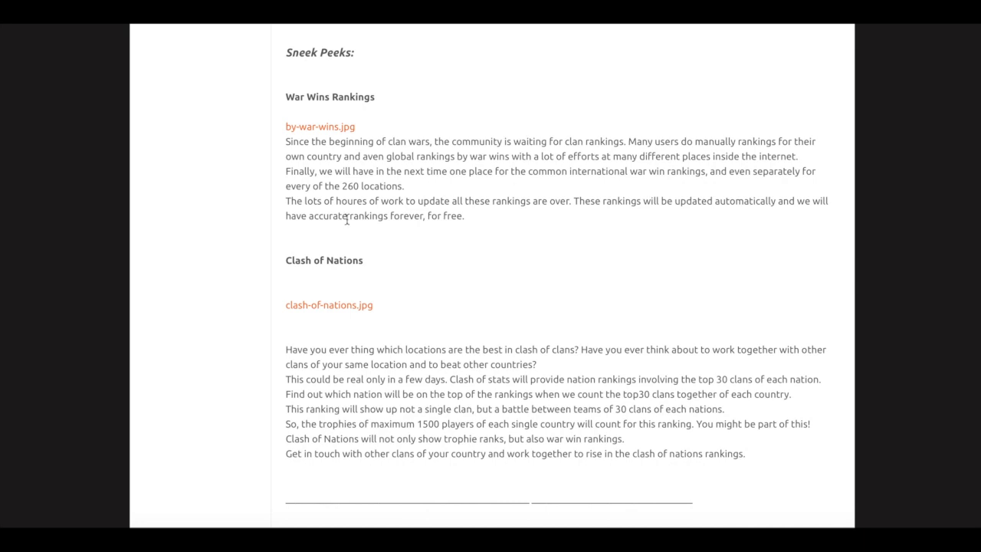
mouse_move(401, 221)
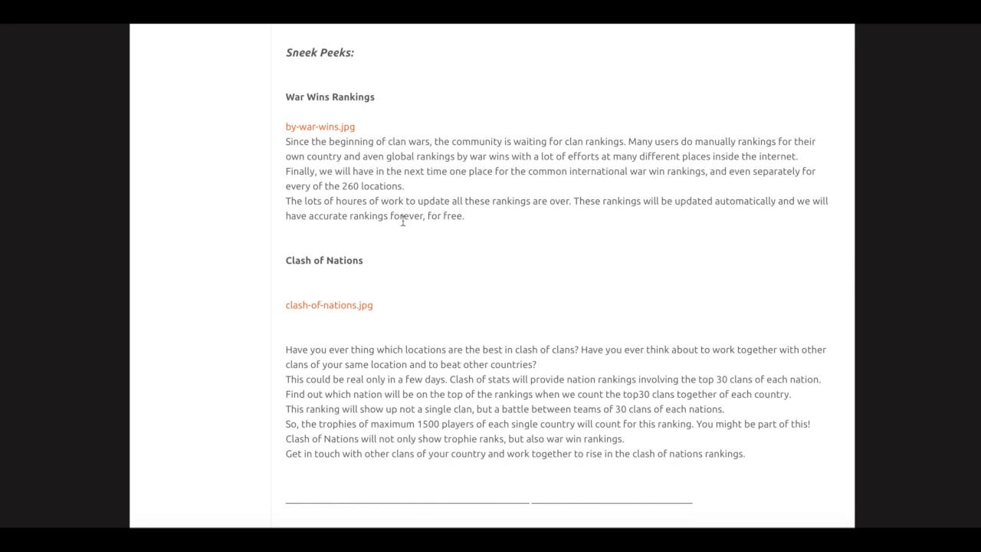
mouse_move(439, 215)
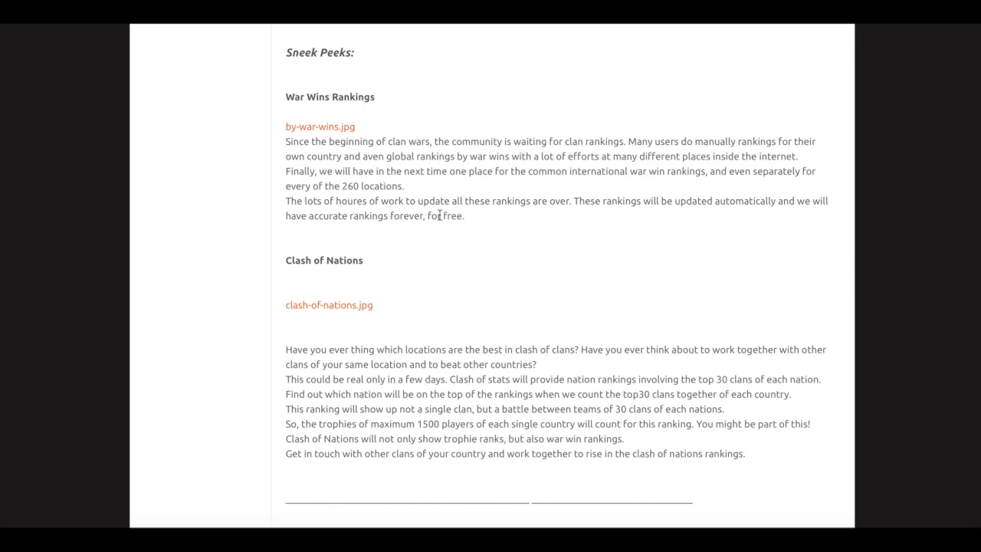
mouse_move(580, 213)
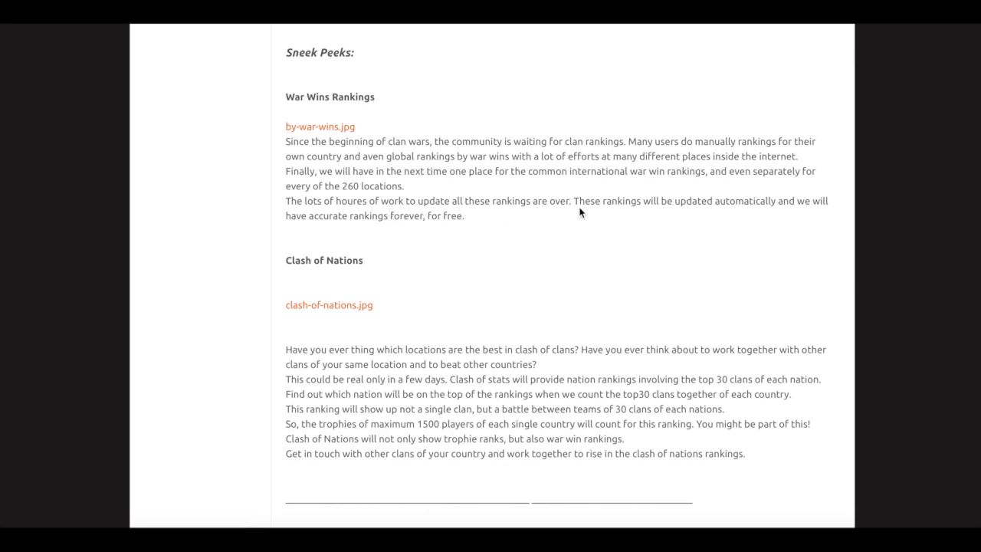
mouse_move(746, 196)
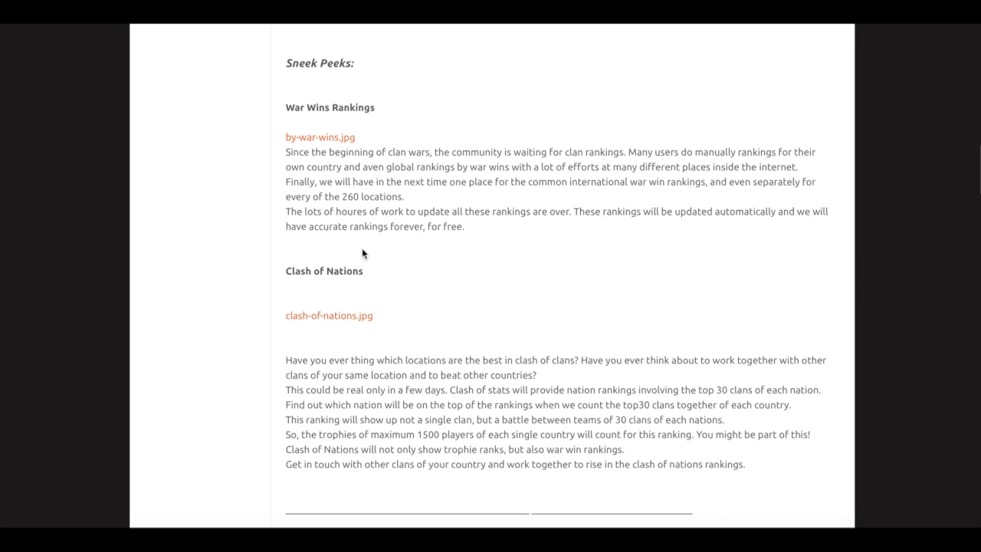
mouse_move(331, 255)
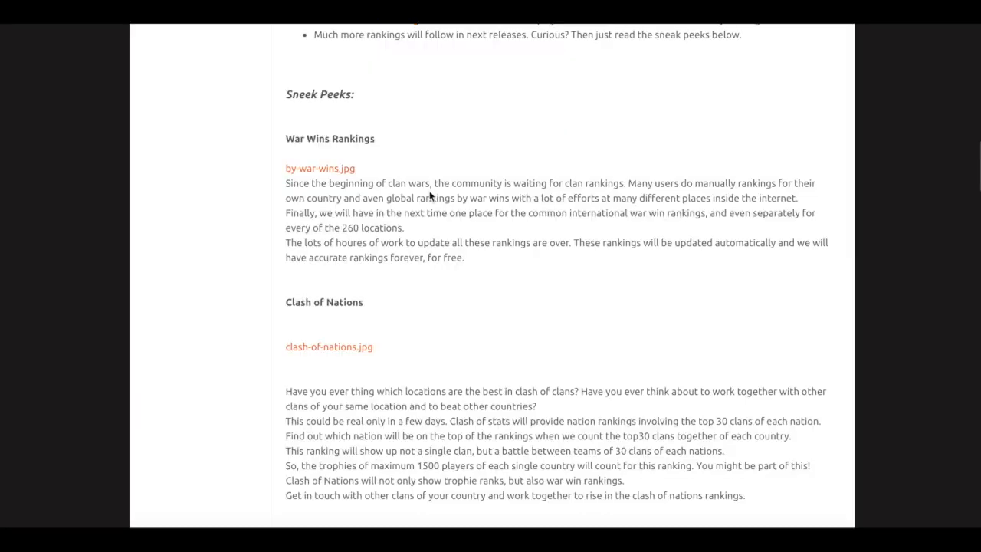
scroll("down", 3)
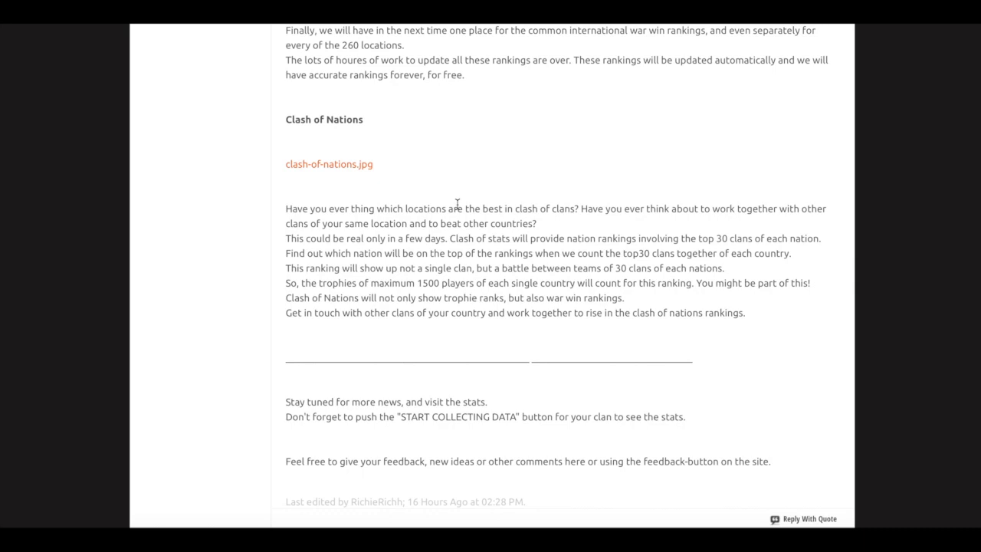
mouse_move(491, 297)
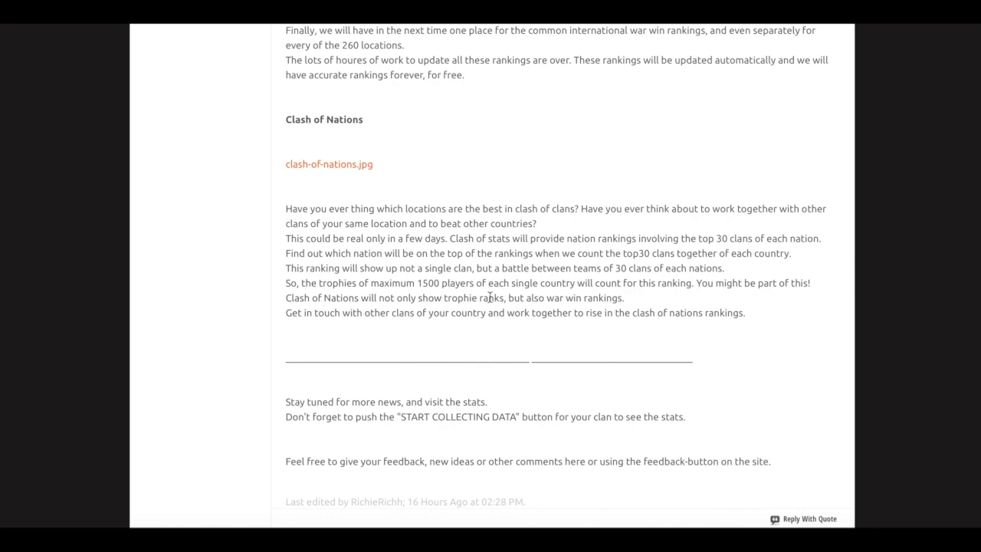
mouse_move(525, 295)
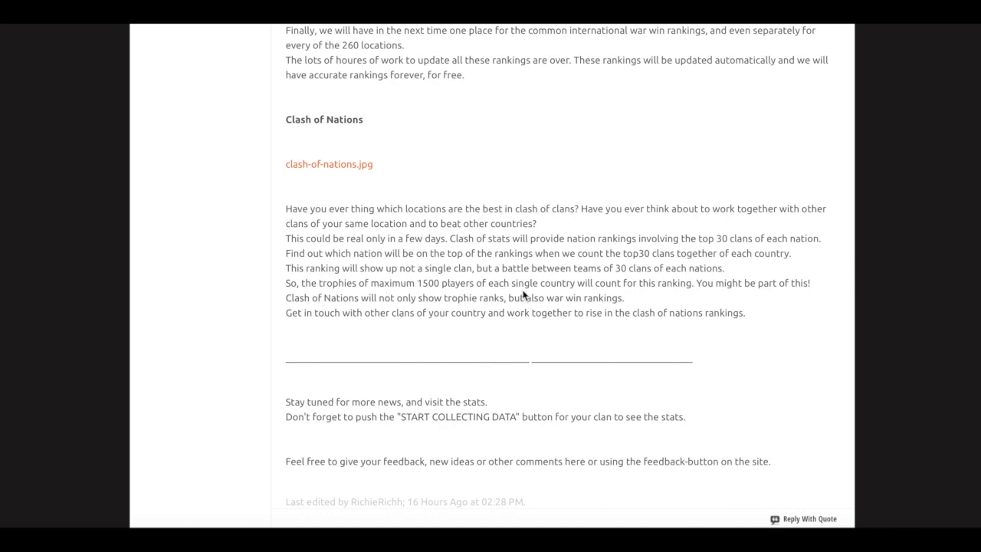
mouse_move(500, 302)
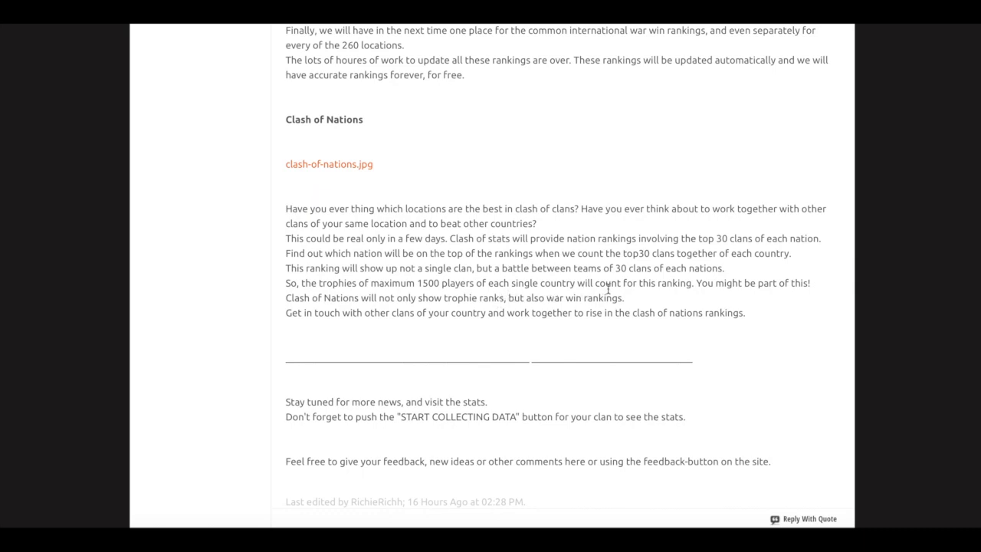
mouse_move(737, 295)
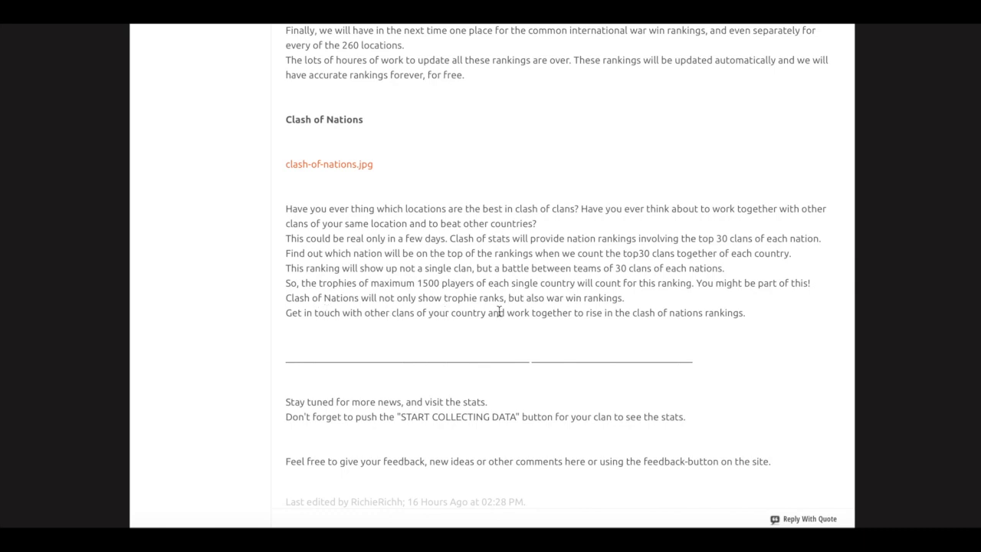
mouse_move(374, 267)
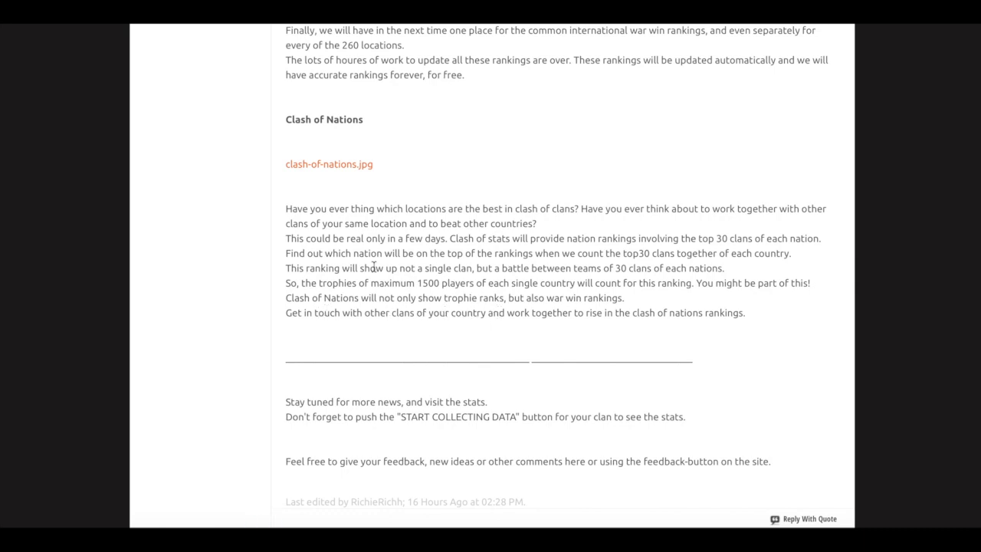
mouse_move(328, 164)
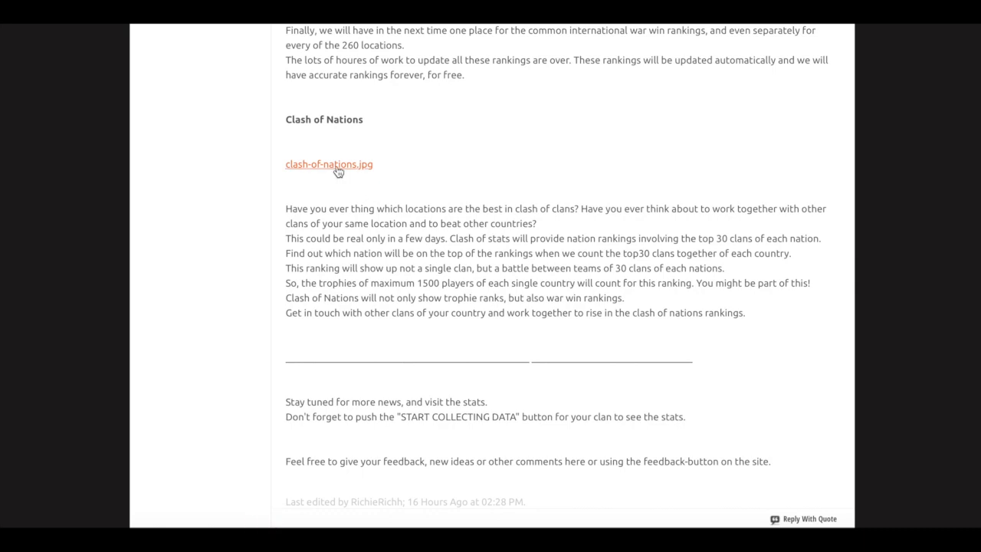
scroll("up", 3)
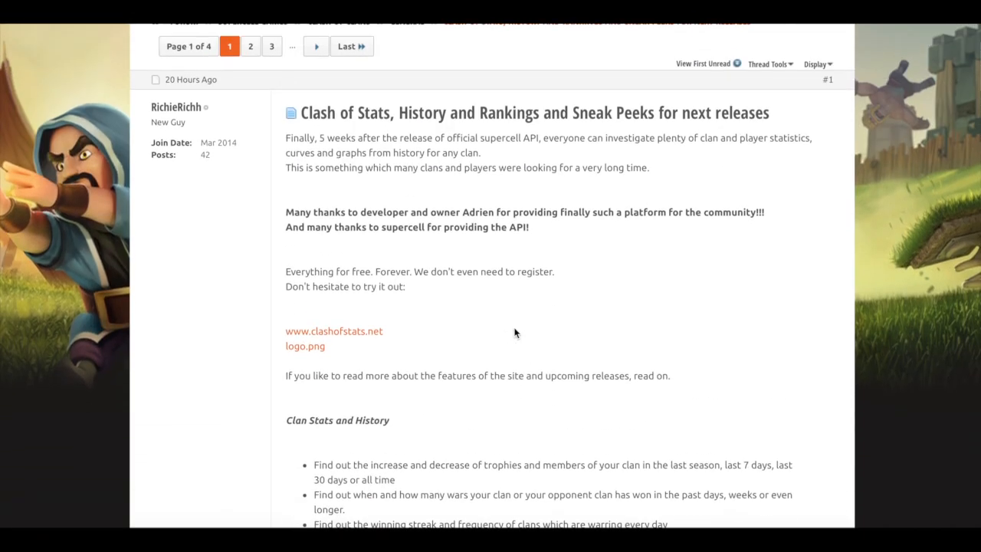
scroll("down", 3)
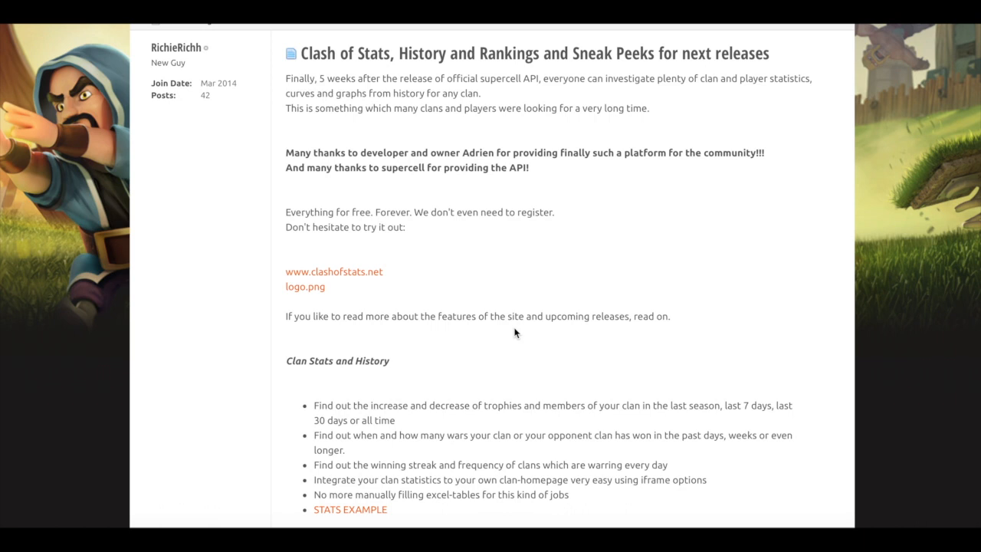
scroll("down", 3)
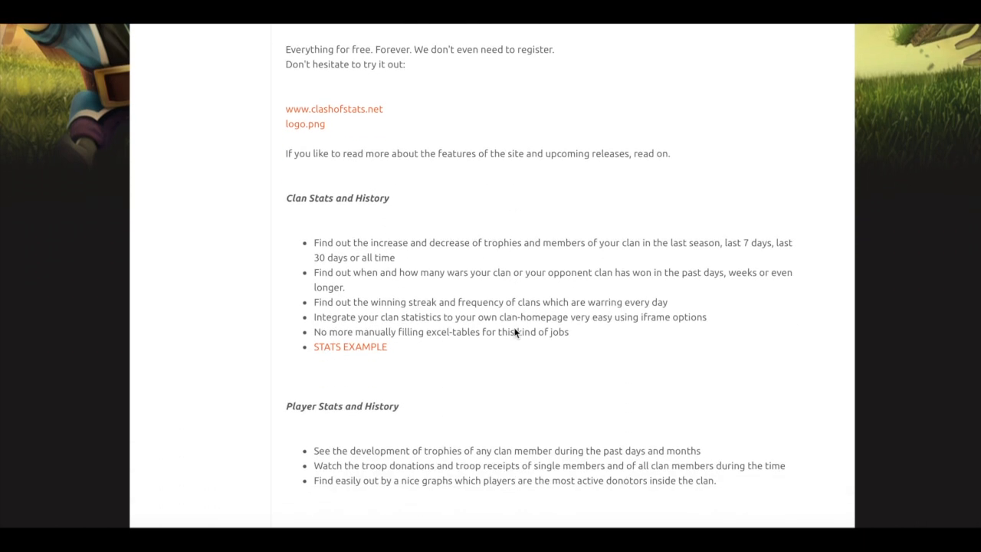
scroll("down", 3)
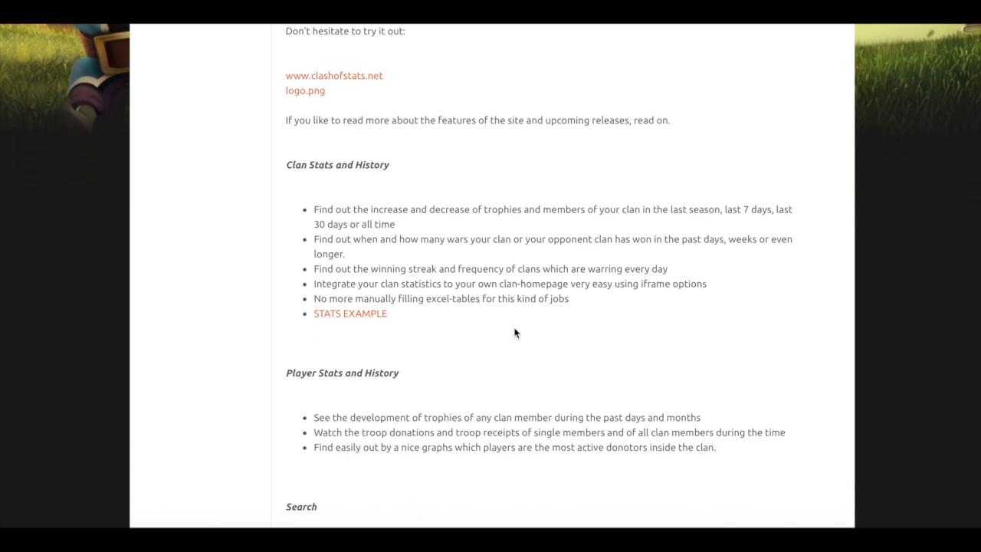
scroll("up", 3)
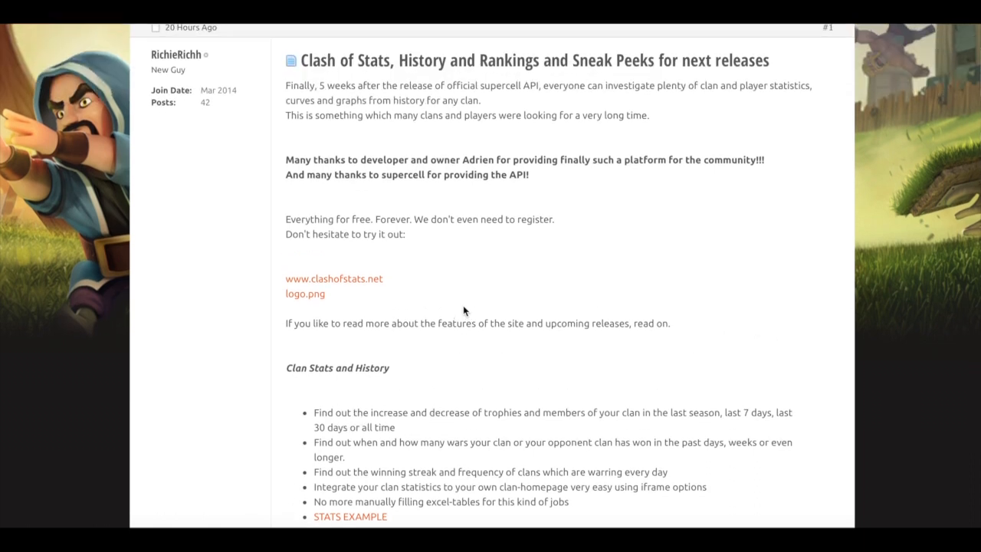